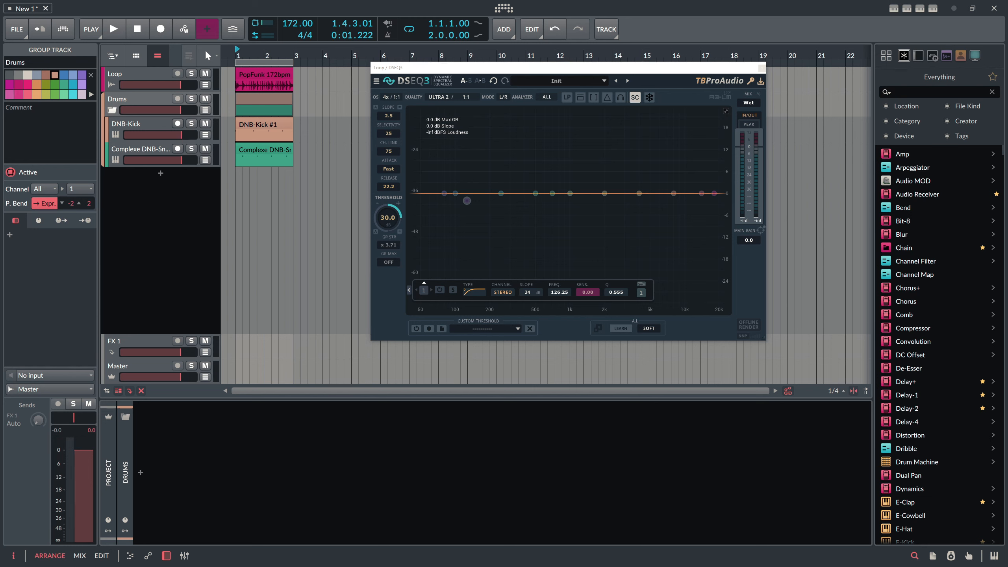
Reposition the DSEQ3 window, solo the Drums group and play it through DSEQ3.
{"action": "left_click_drag", "start_coordinate": [565, 68], "coordinate": [567, 94]}
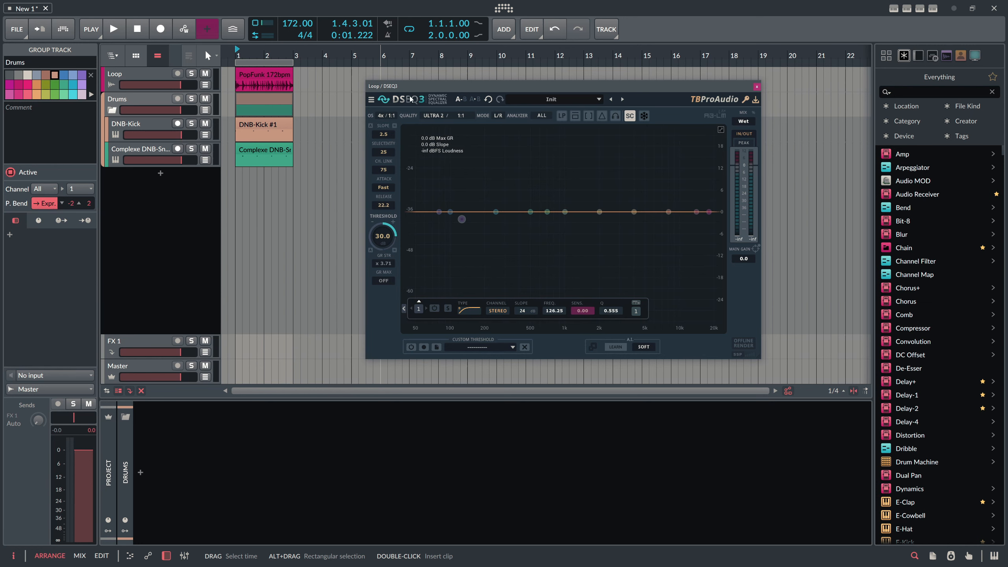
{"action": "left_click_drag", "start_coordinate": [382, 85], "coordinate": [382, 82]}
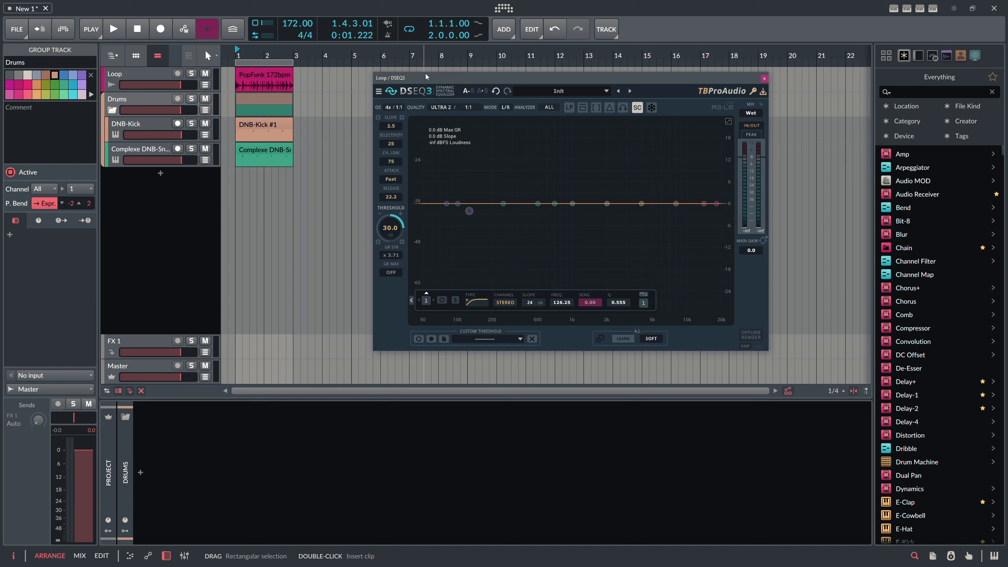
{"action": "left_click", "coordinate": [139, 73]}
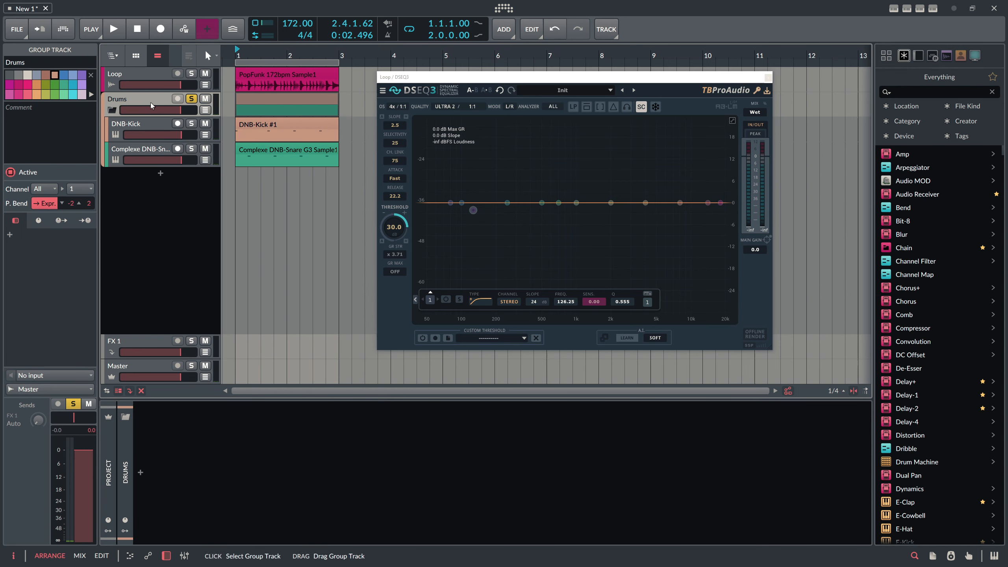
{"action": "left_click", "coordinate": [114, 29]}
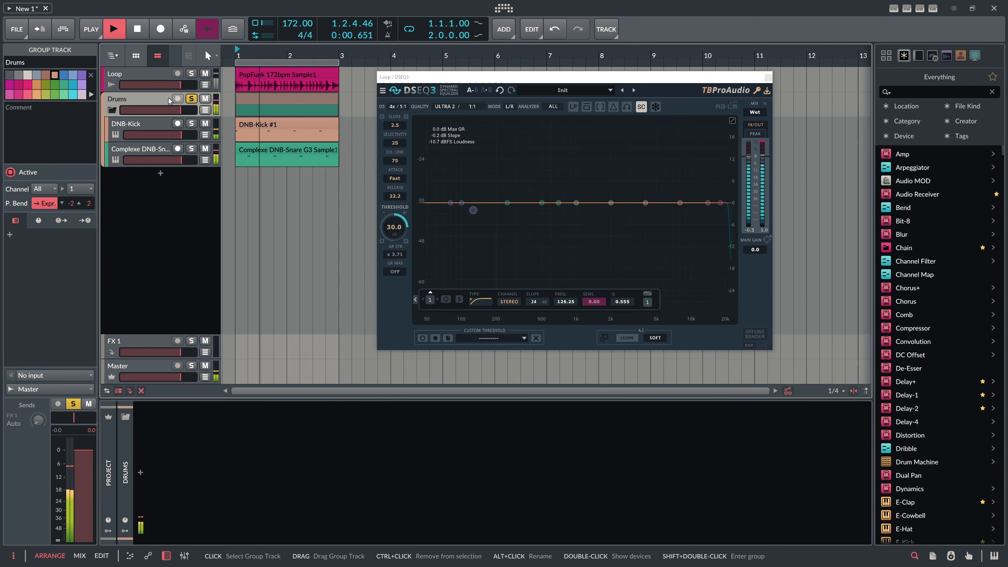
{"action": "left_click", "coordinate": [114, 29]}
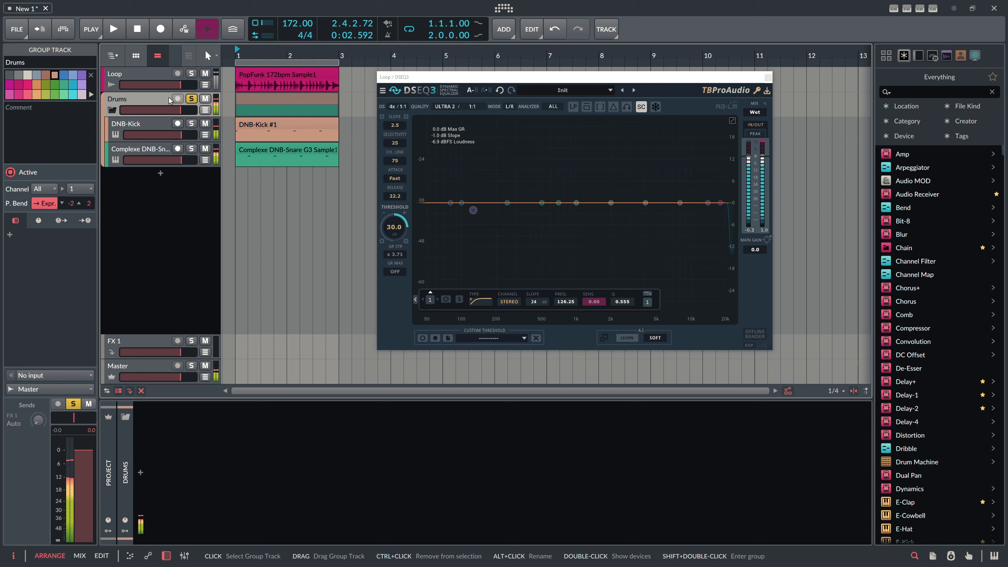
{"action": "left_click", "coordinate": [191, 99]}
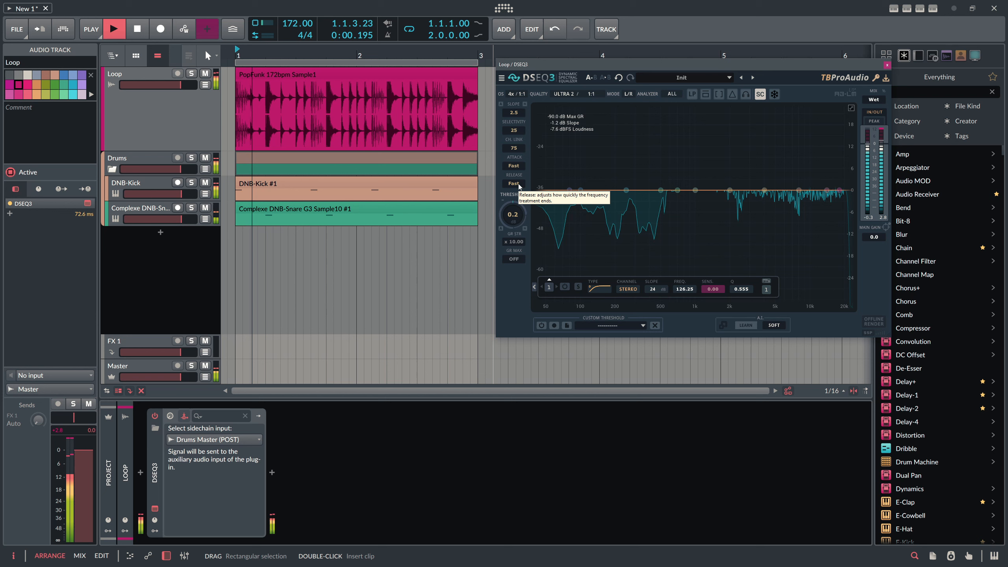
Stop playback, set DSEQ3's release to 18.0 and lower GR STR to x2.25.
{"action": "left_click", "coordinate": [114, 29]}
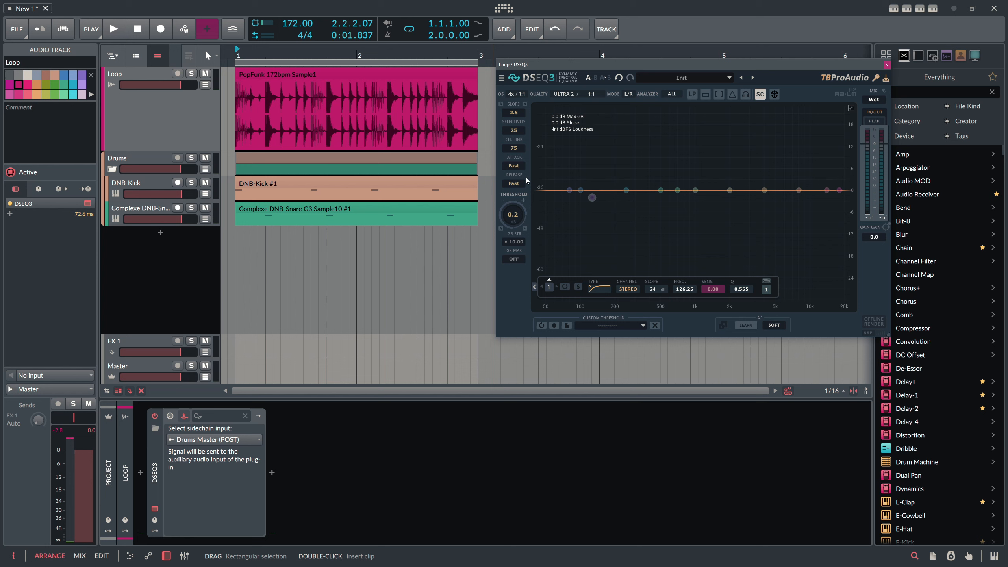
{"action": "mouse_move", "coordinate": [526, 181]}
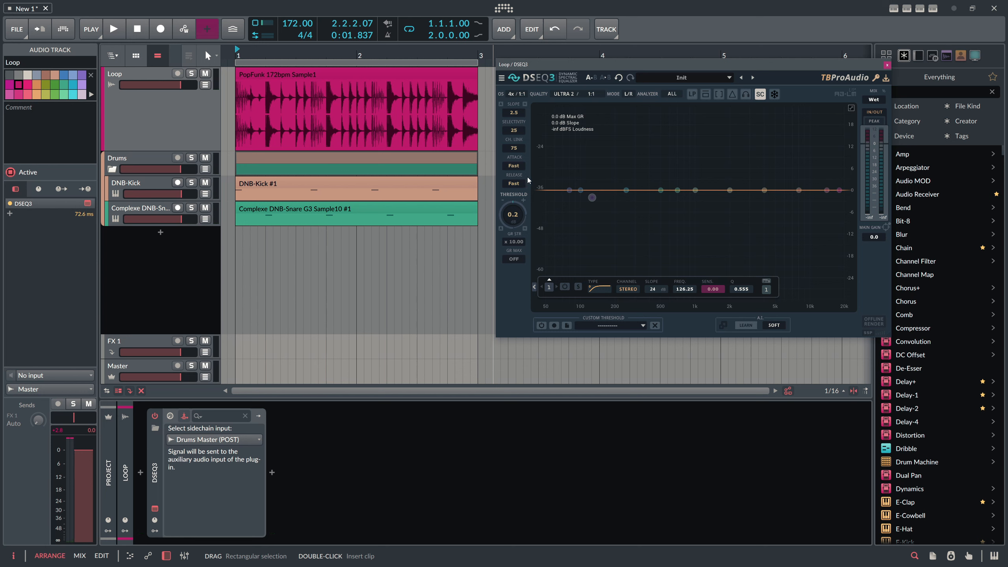
{"action": "mouse_move", "coordinate": [513, 184]}
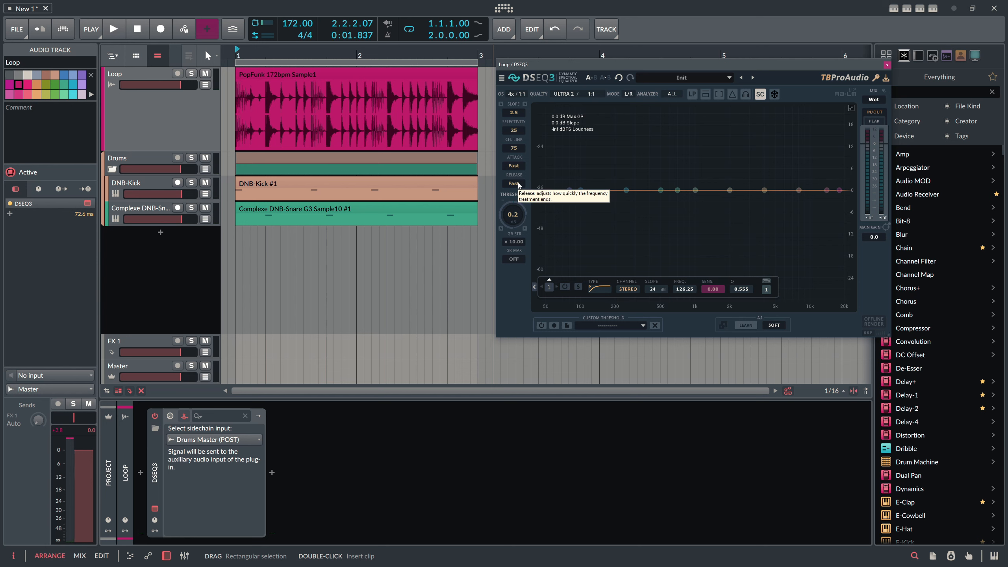
{"action": "left_click", "coordinate": [113, 29]}
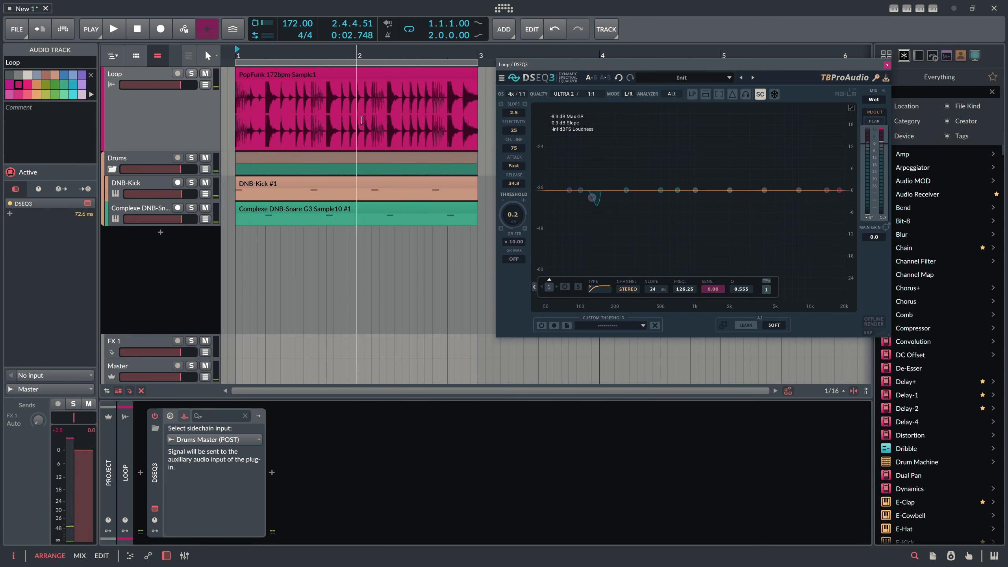
{"action": "left_click", "coordinate": [114, 29]}
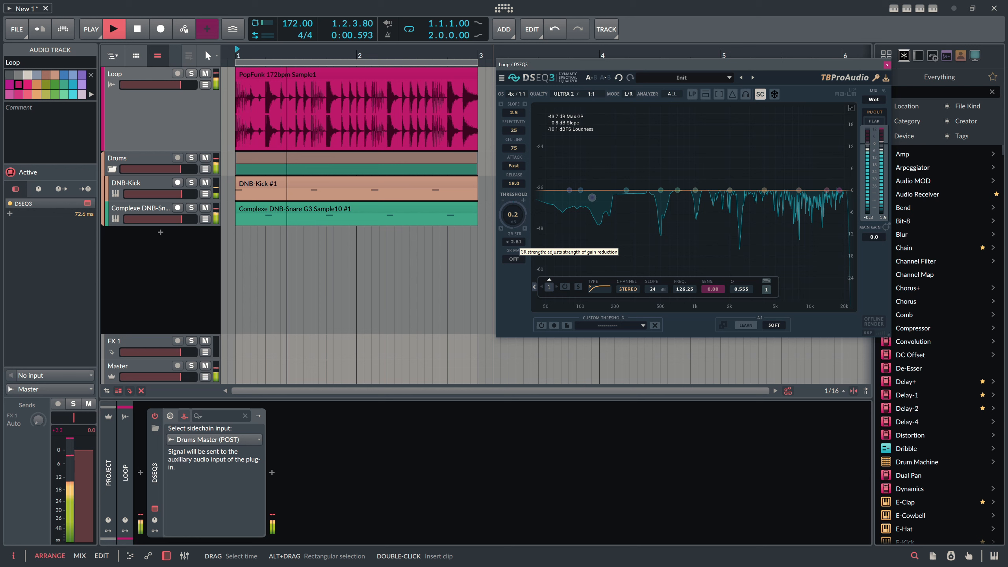
{"action": "left_click", "coordinate": [114, 29]}
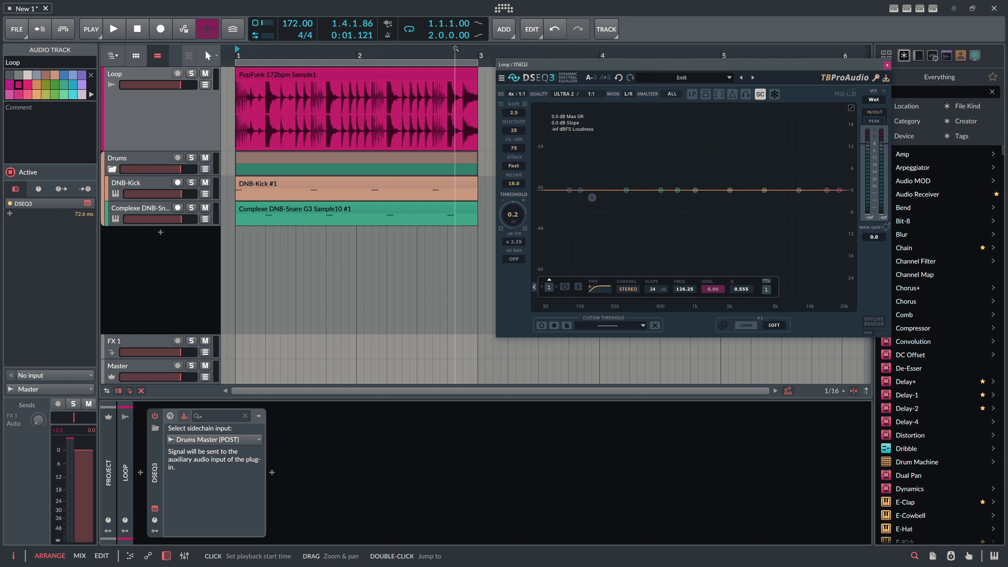
Set DSEQ3's spectrum slope to 2.6 and nudge GR STR to x2.85 while auditioning.
{"action": "left_click", "coordinate": [114, 29]}
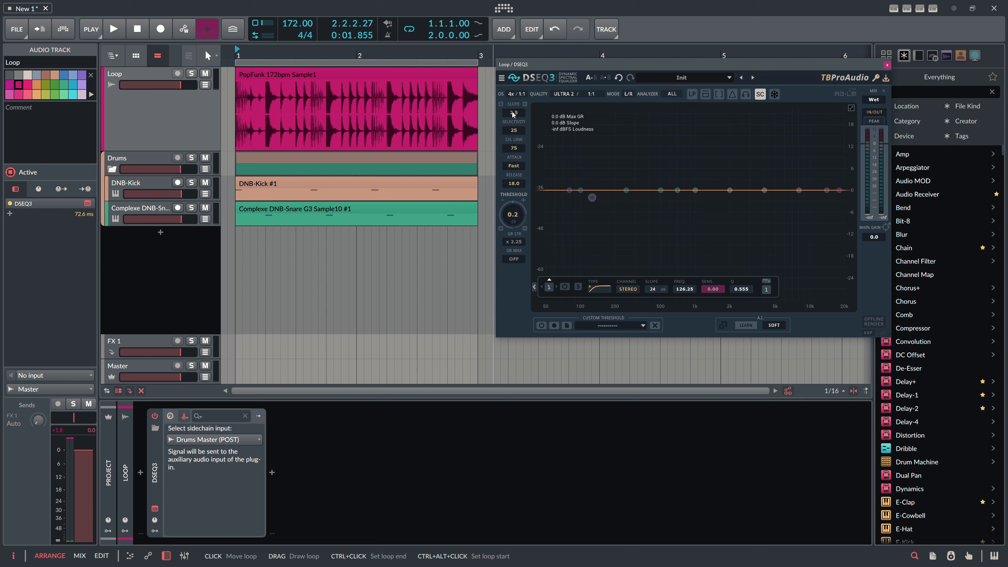
{"action": "mouse_move", "coordinate": [512, 113]}
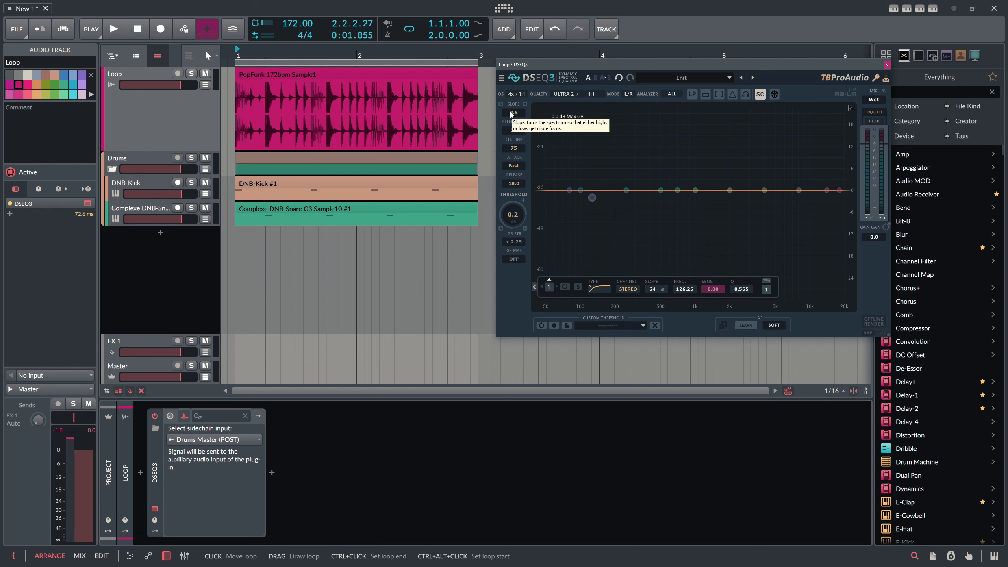
{"action": "left_click", "coordinate": [114, 29]}
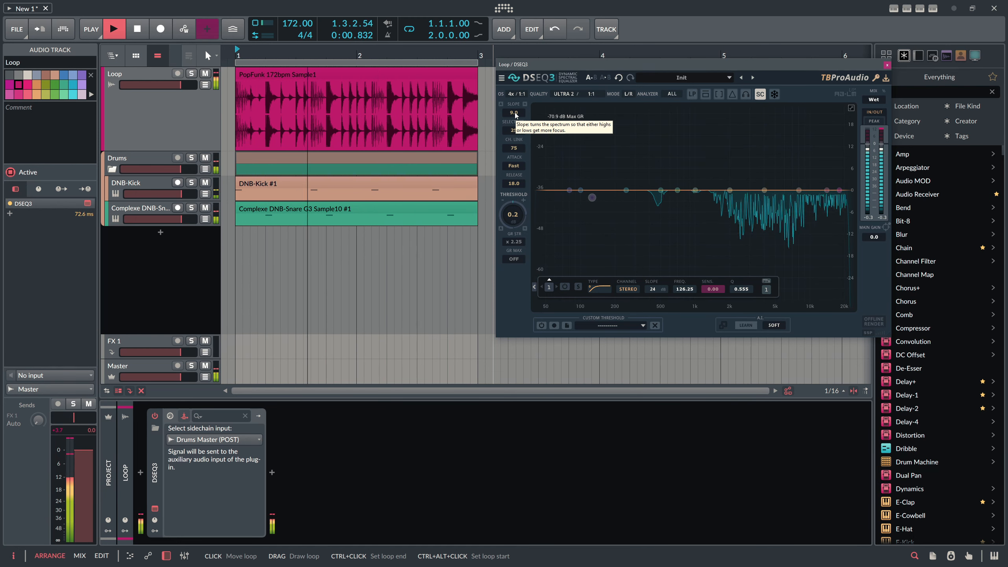
{"action": "left_click_drag", "start_coordinate": [512, 113], "coordinate": [512, 148]}
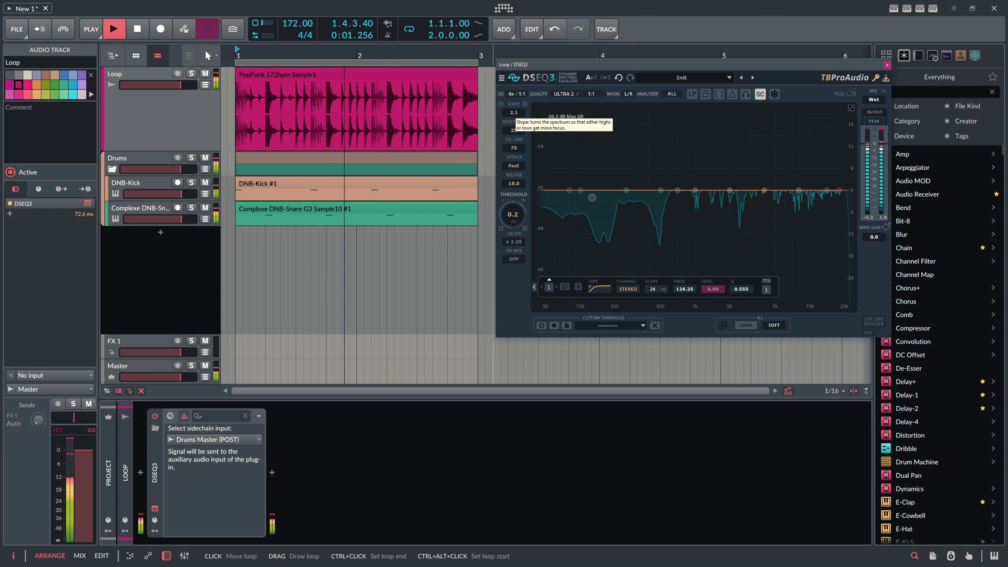
{"action": "left_click", "coordinate": [114, 29]}
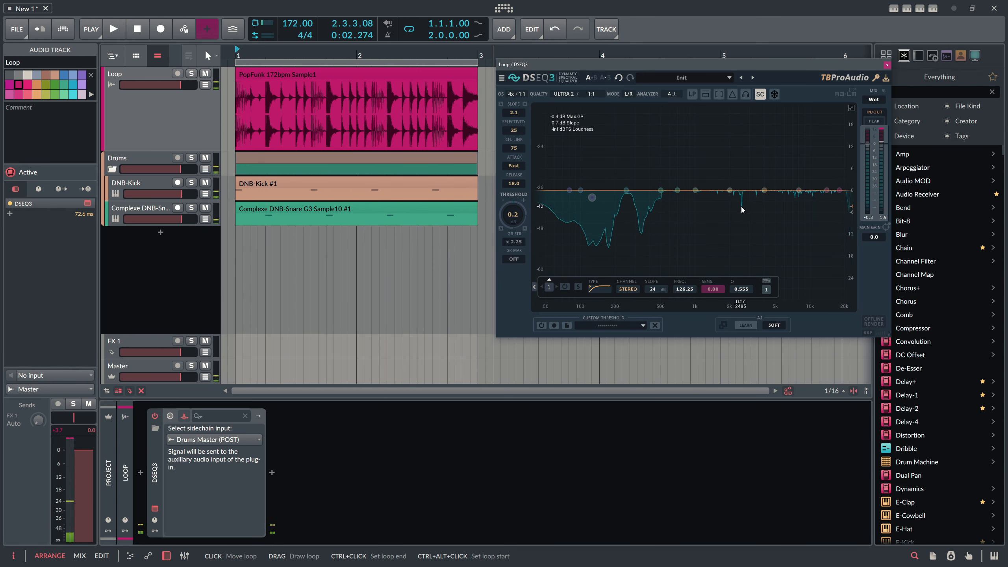
{"action": "left_click", "coordinate": [114, 29]}
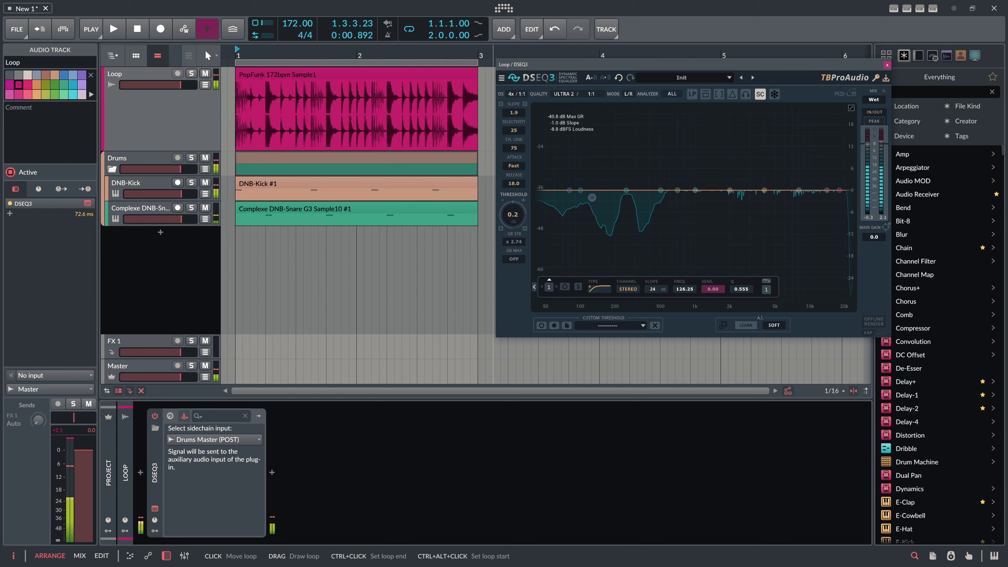
{"action": "left_click", "coordinate": [115, 29]}
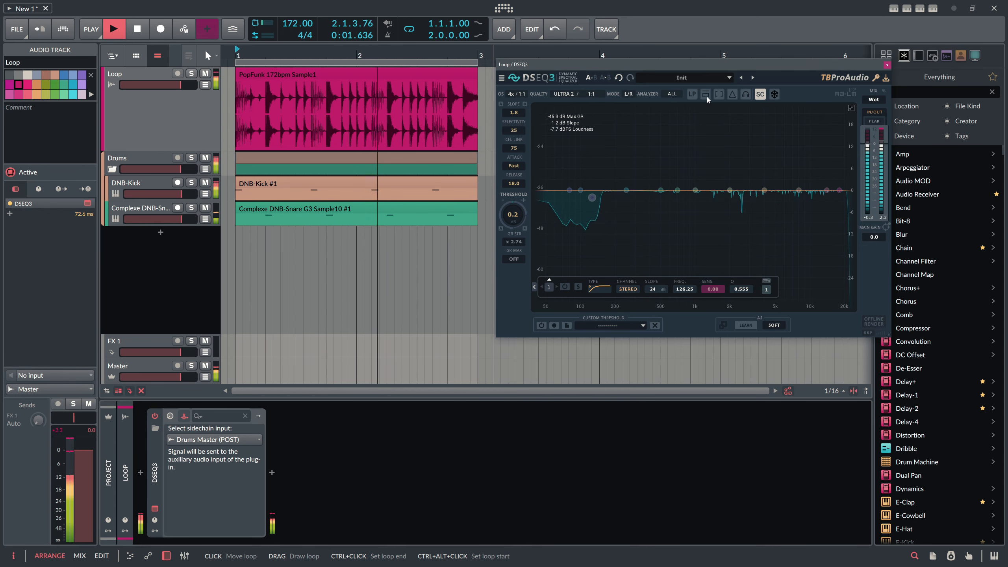
{"action": "left_click", "coordinate": [705, 93]}
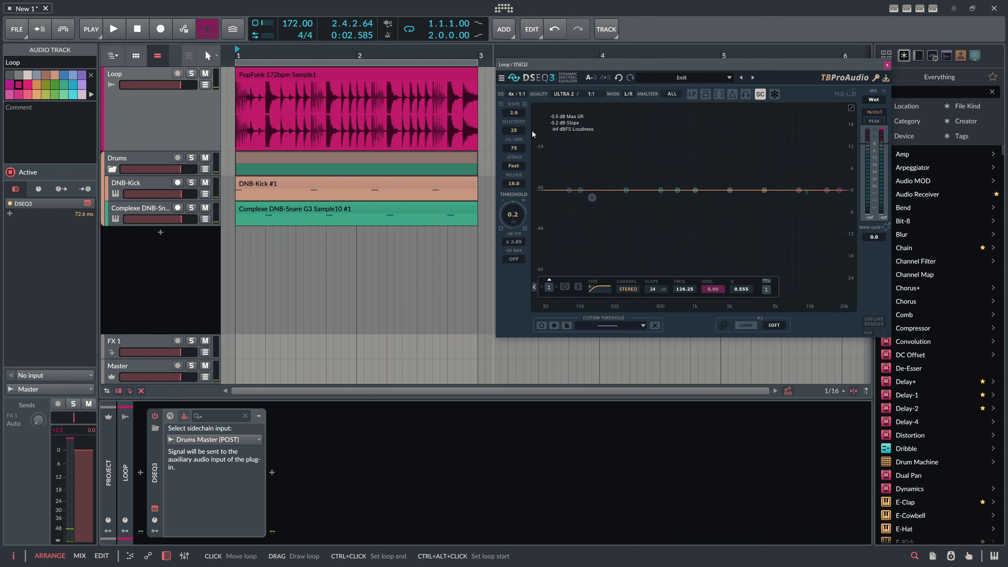
{"action": "mouse_move", "coordinate": [513, 130]}
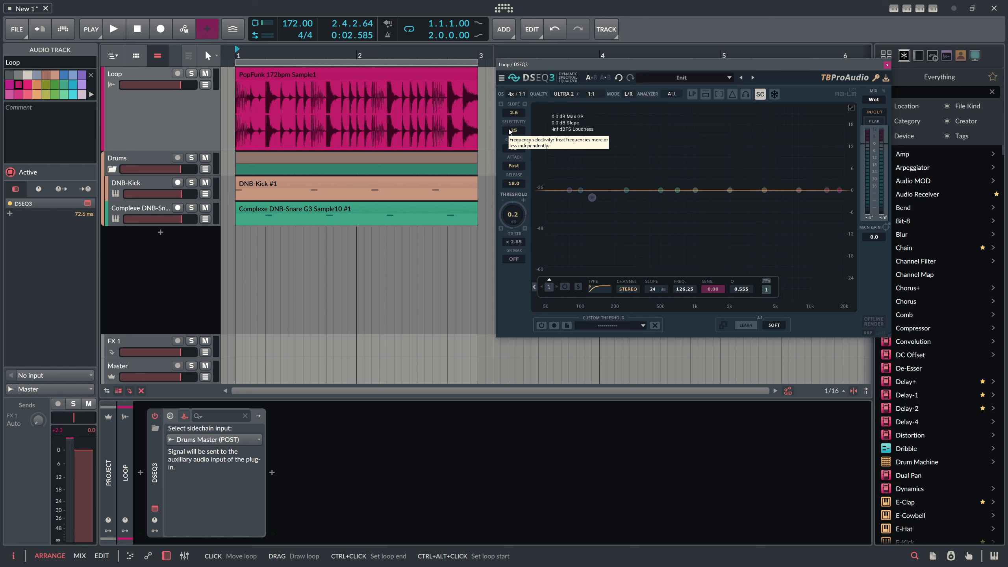
{"action": "mouse_move", "coordinate": [512, 130]}
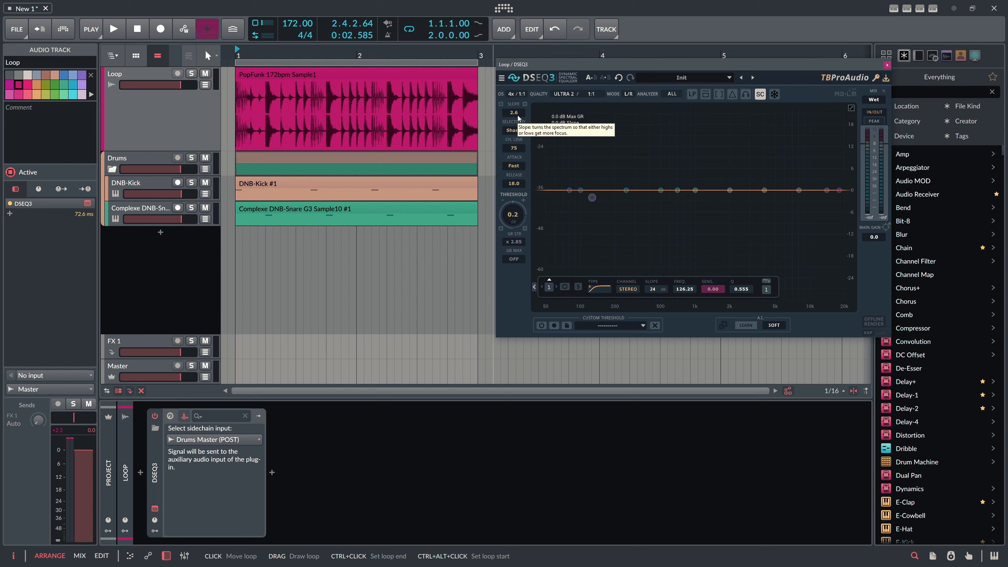
Raise DSEQ3's selectivity to 41, adjusting threshold and GR STR while auditioning the loop.
{"action": "left_click", "coordinate": [114, 29]}
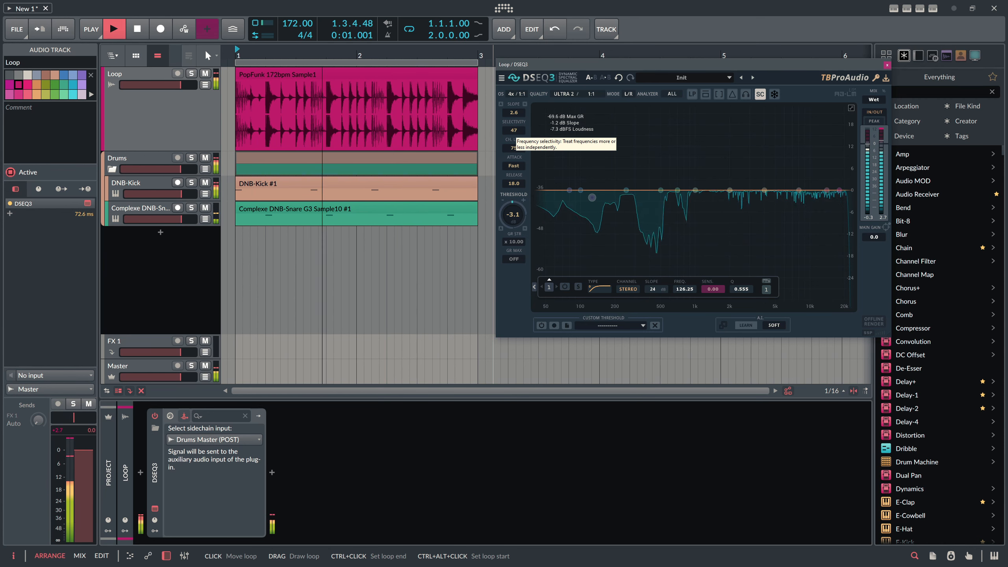
{"action": "left_click", "coordinate": [114, 29]}
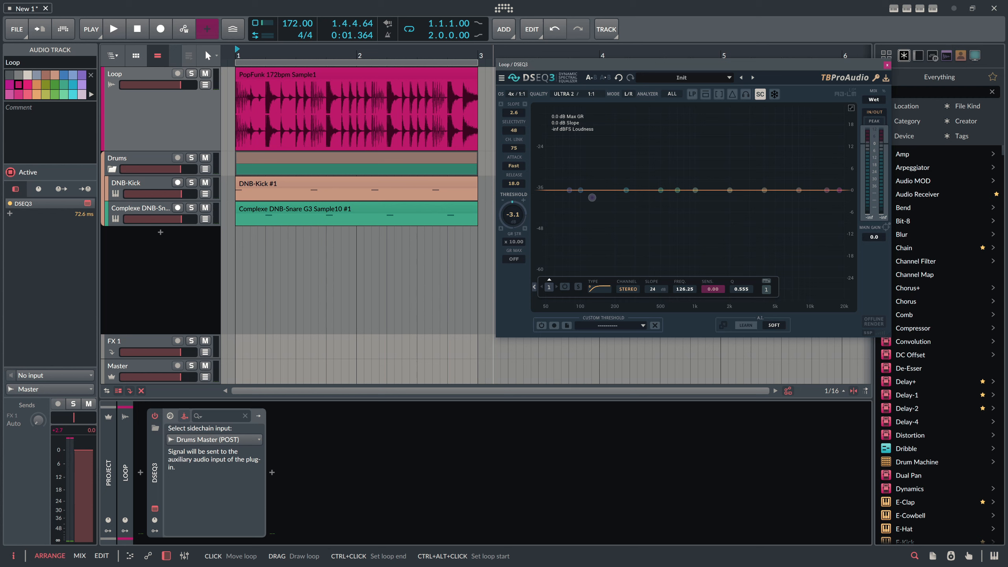
{"action": "left_click", "coordinate": [115, 29]}
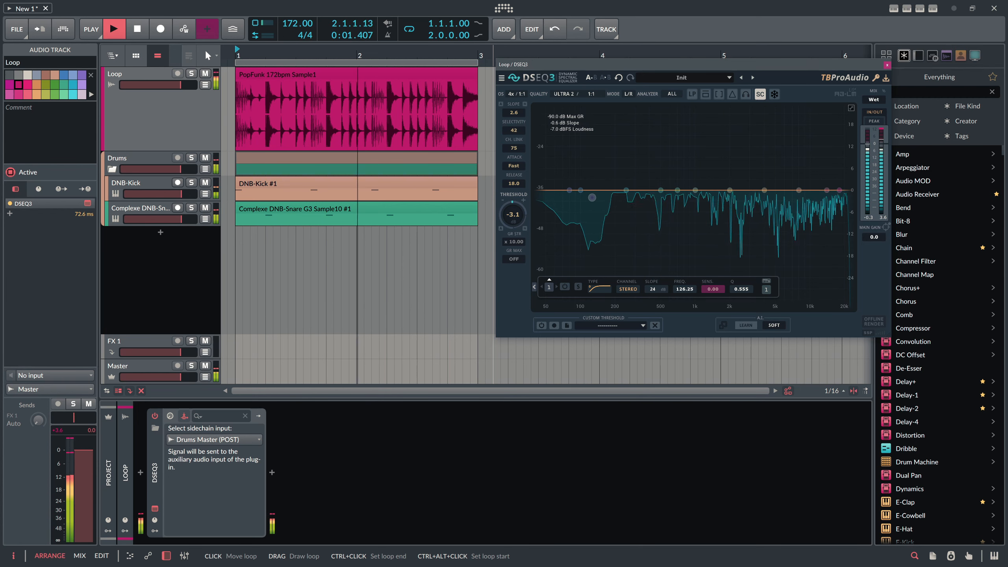
{"action": "left_click", "coordinate": [114, 29]}
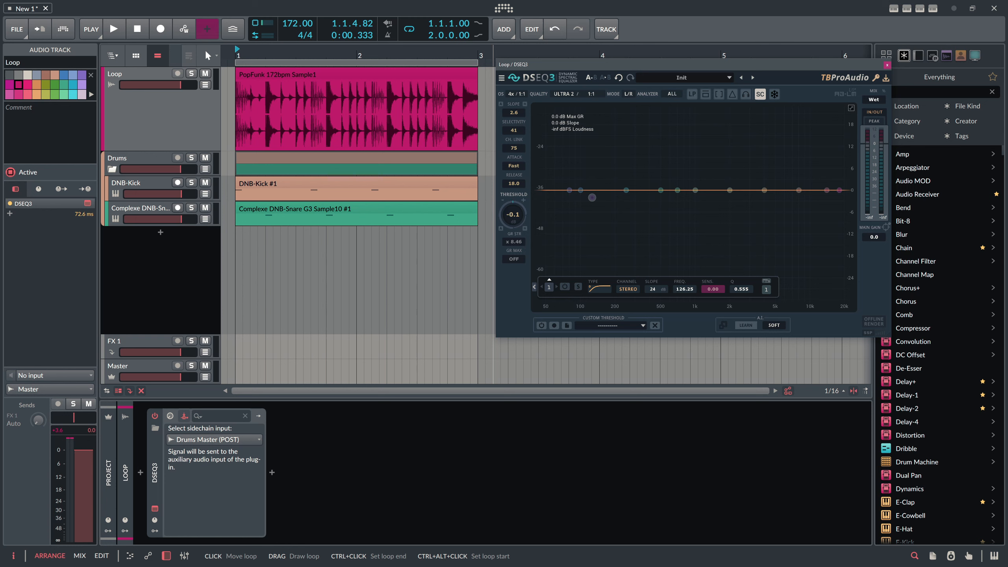
{"action": "left_click", "coordinate": [114, 28]}
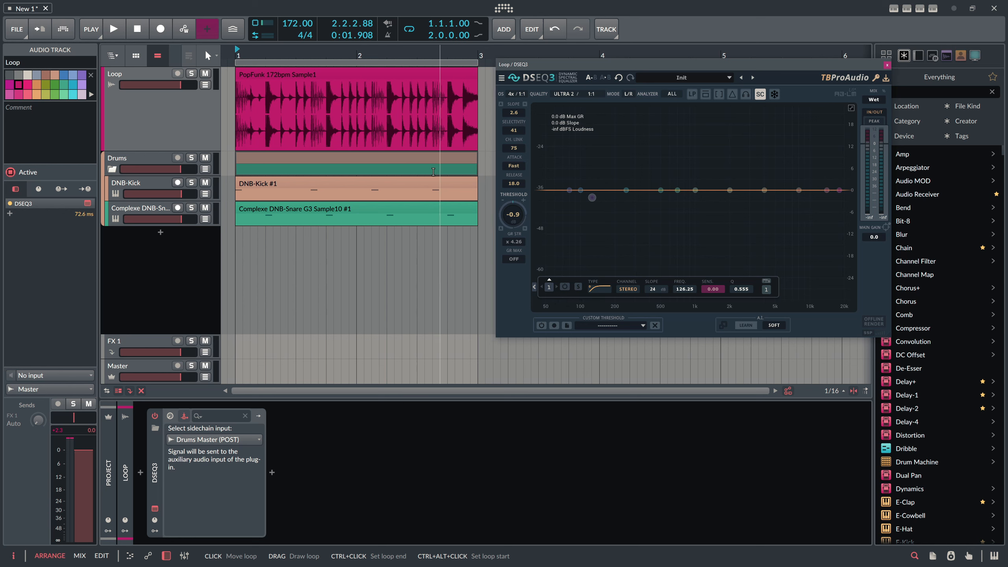
Route Drums Master (PRE) into DSEQ3's sidechain and mute the Drums group.
{"action": "left_click", "coordinate": [212, 439]}
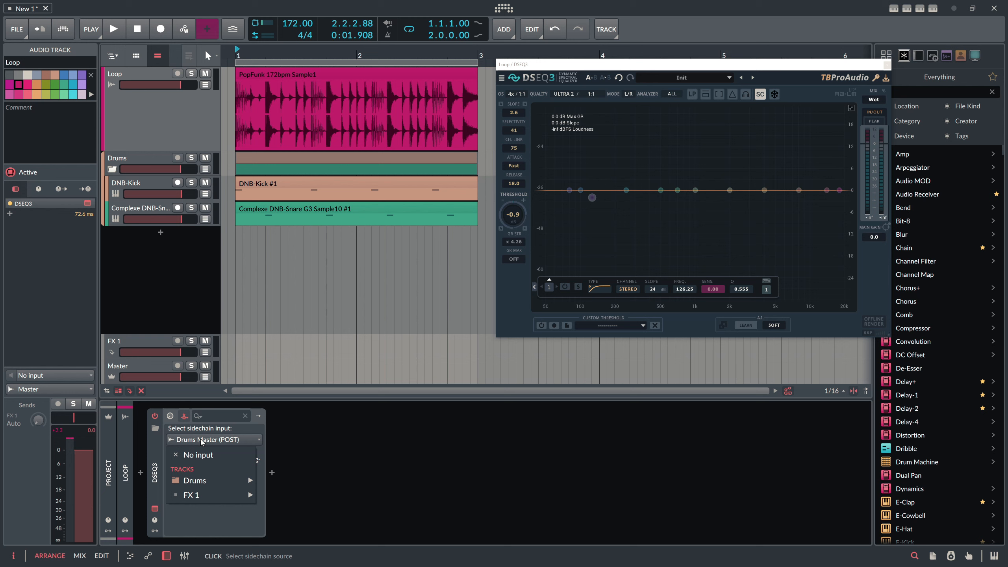
{"action": "left_click", "coordinate": [195, 480]}
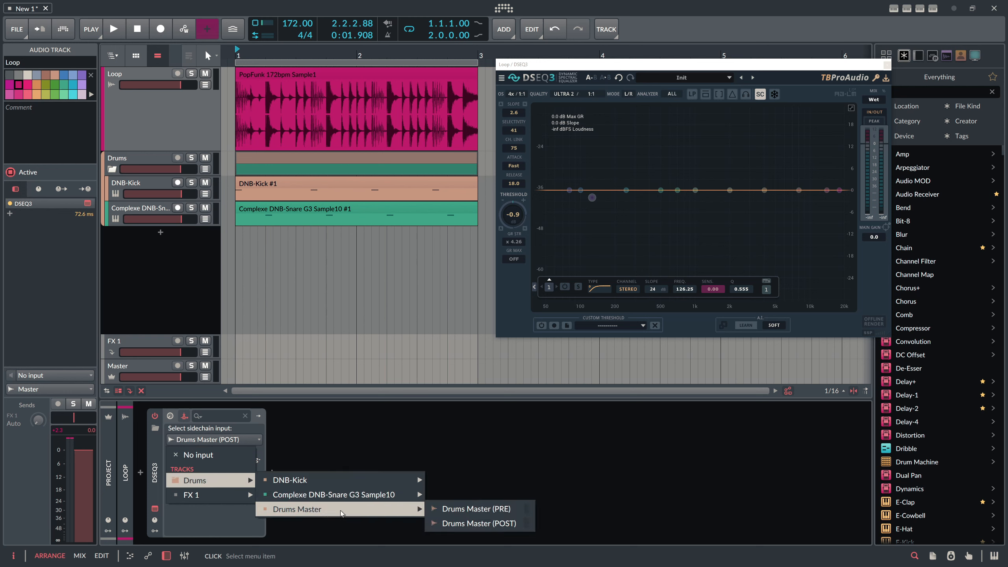
{"action": "left_click", "coordinate": [476, 508]}
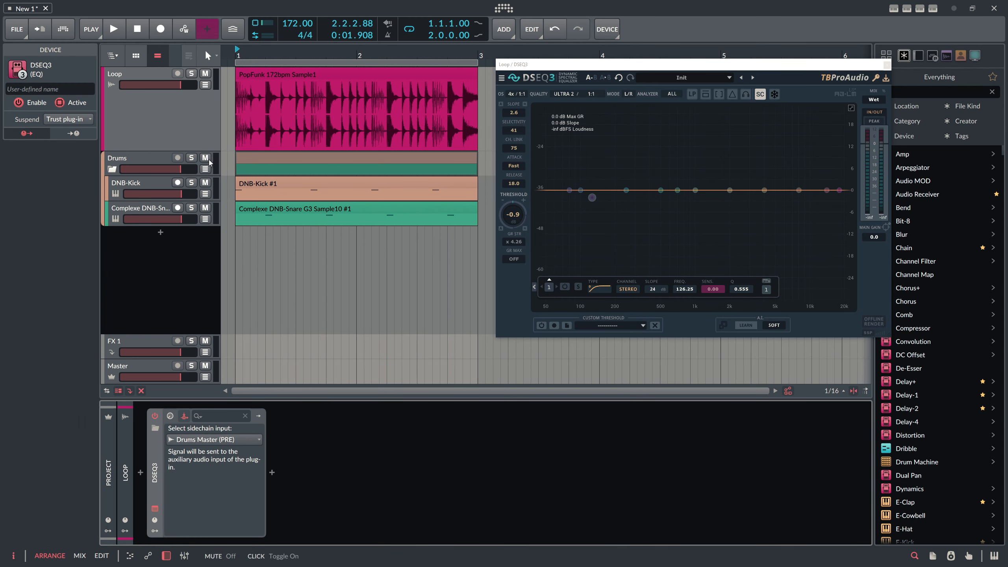
{"action": "left_click", "coordinate": [205, 158]}
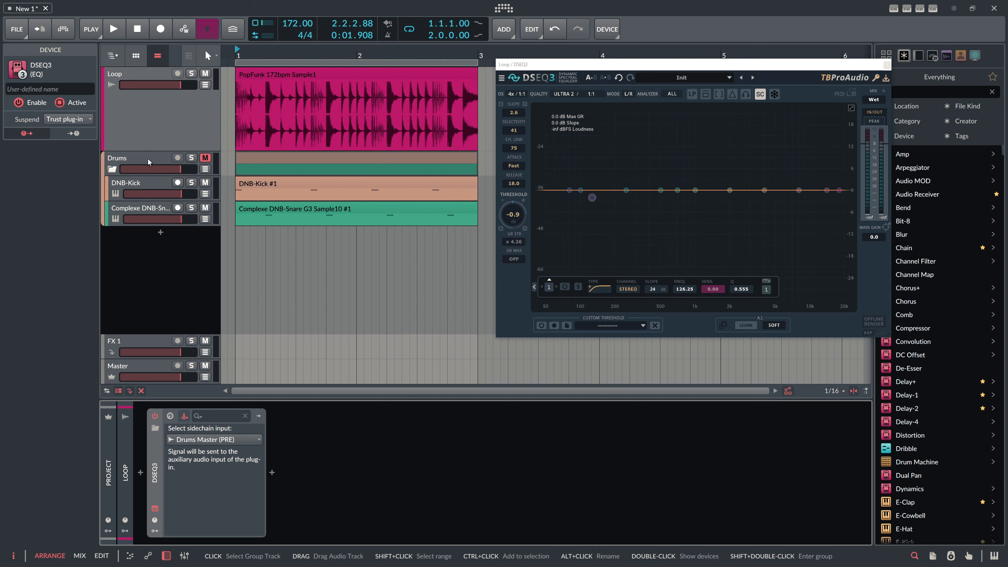
{"action": "left_click", "coordinate": [128, 73]}
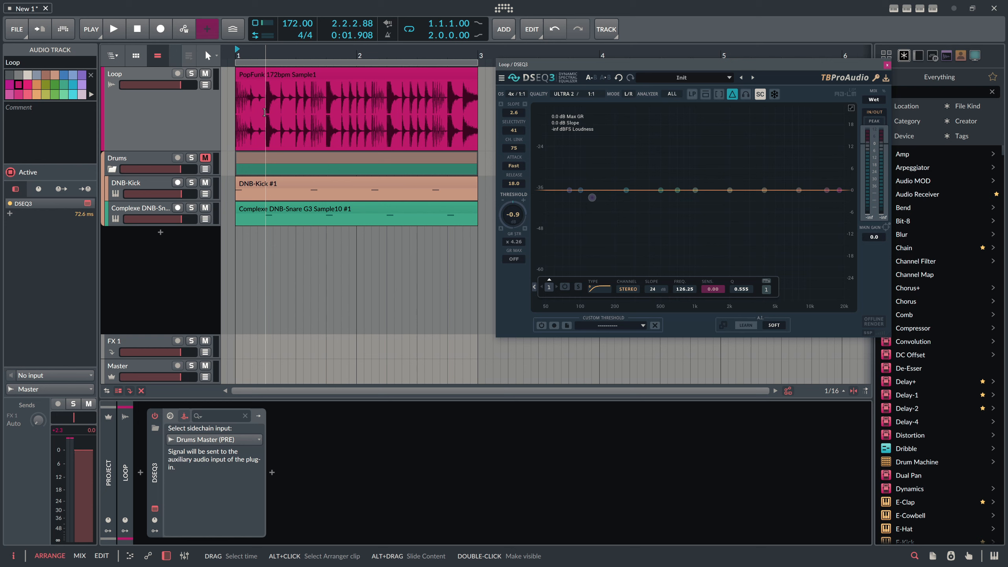
Play the loop and drag DSEQ3's threshold to about -10.8 dB.
{"action": "left_click", "coordinate": [114, 29]}
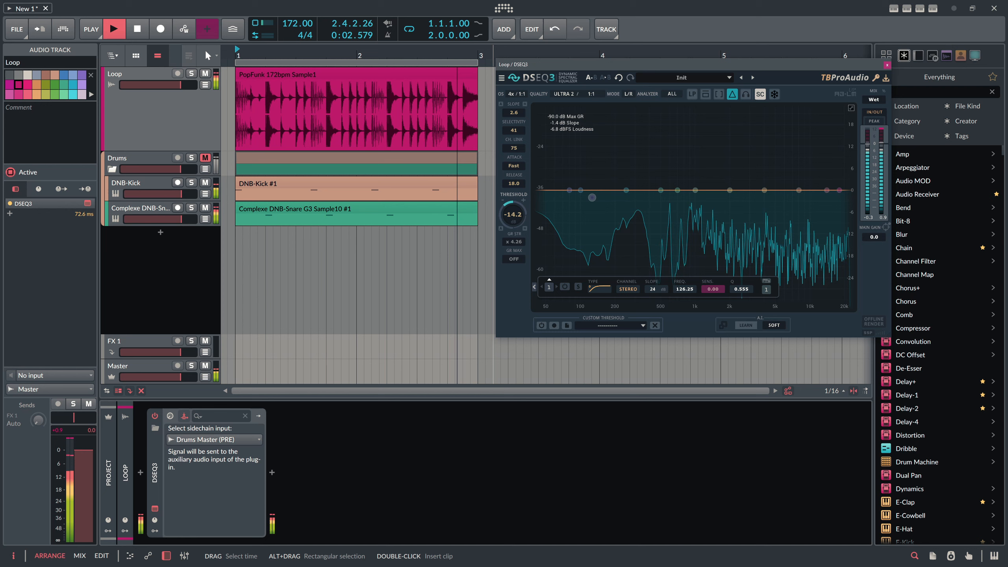
{"action": "left_click_drag", "start_coordinate": [512, 214], "coordinate": [512, 206]}
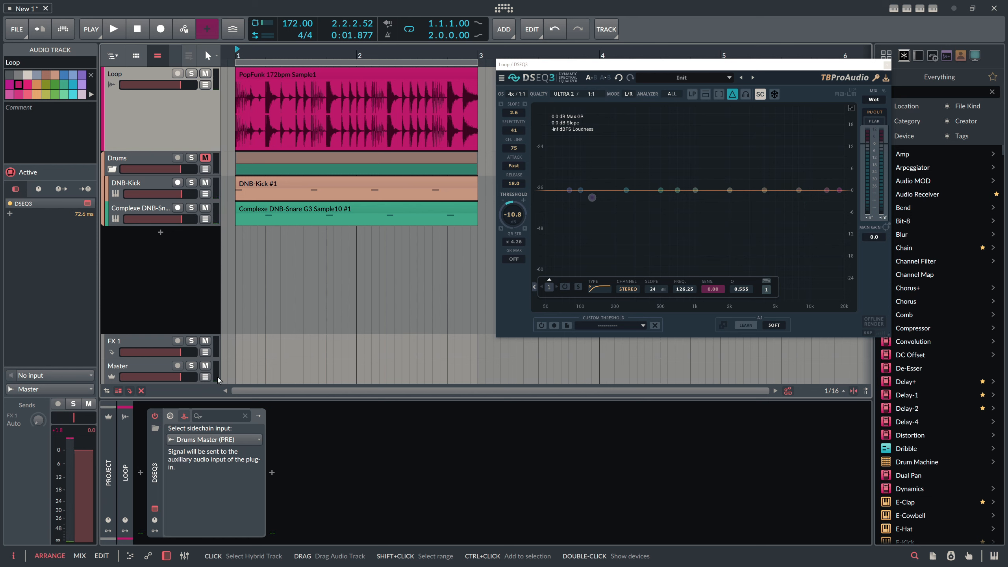
{"action": "mouse_move", "coordinate": [320, 179]}
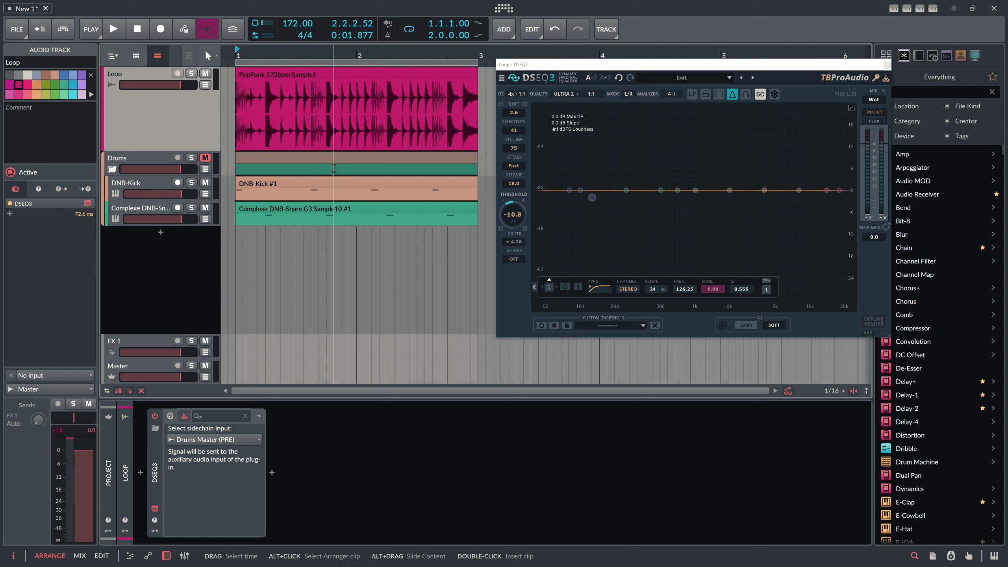
{"action": "mouse_move", "coordinate": [340, 161]}
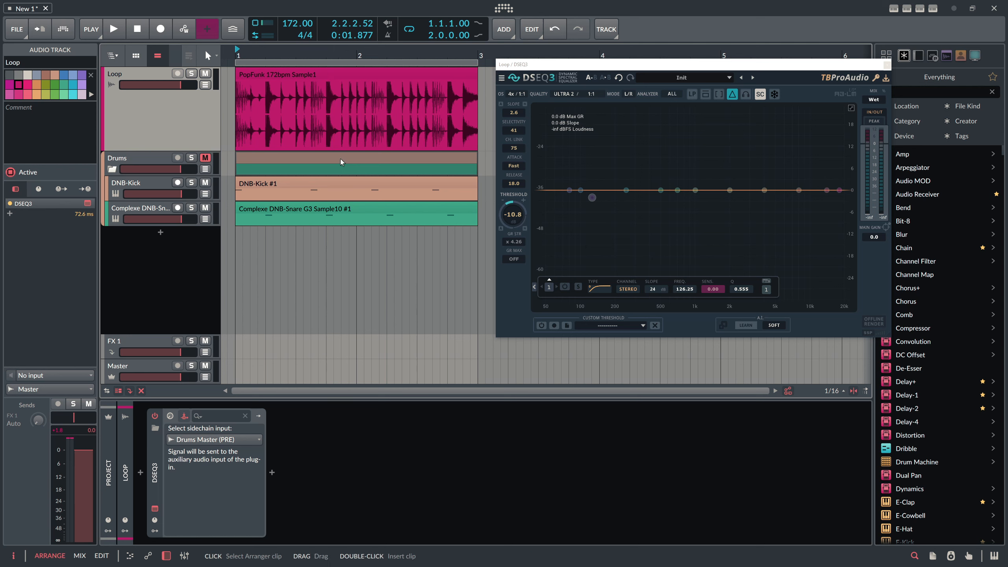
{"action": "mouse_move", "coordinate": [333, 160]}
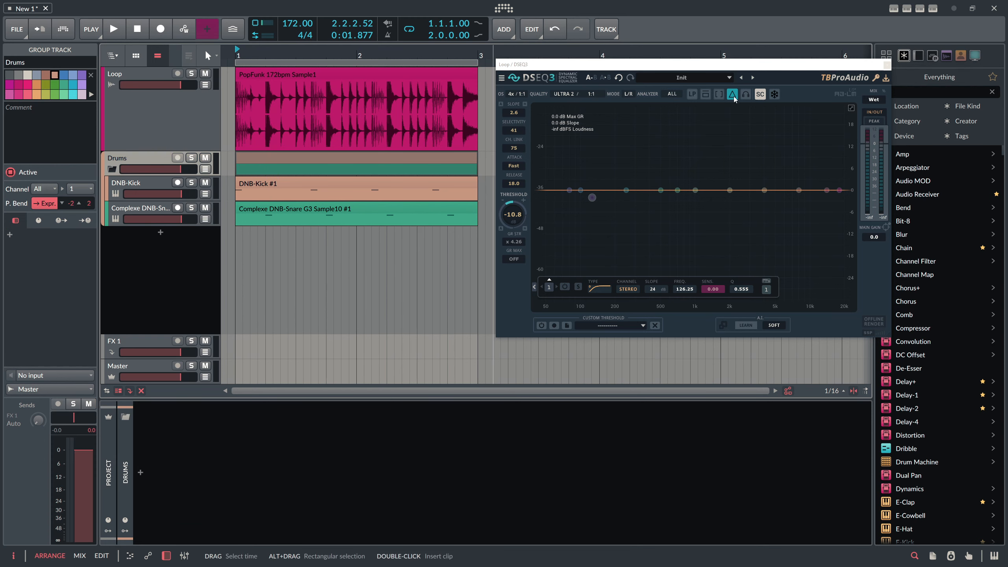
On the Loop track, raise the threshold to about -1 dB and toggle DSEQ3 bypass during playback.
{"action": "left_click", "coordinate": [760, 94]}
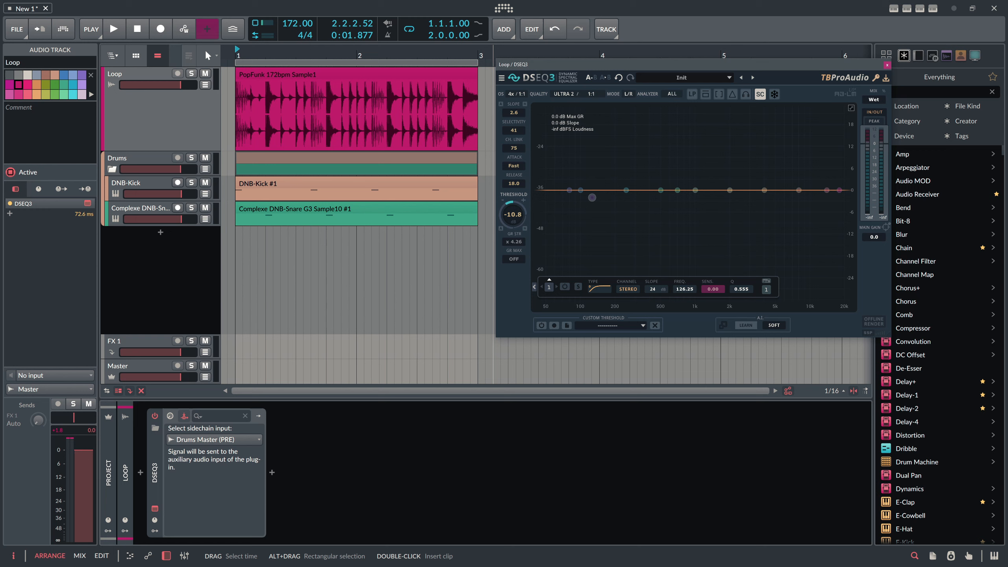
{"action": "left_click_drag", "start_coordinate": [512, 214], "coordinate": [512, 193]}
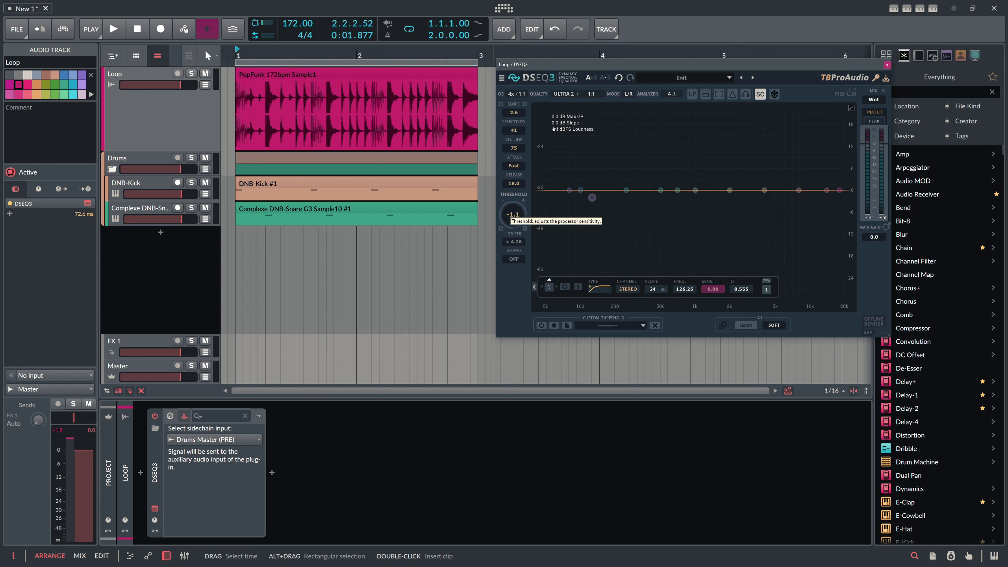
{"action": "left_click", "coordinate": [114, 29]}
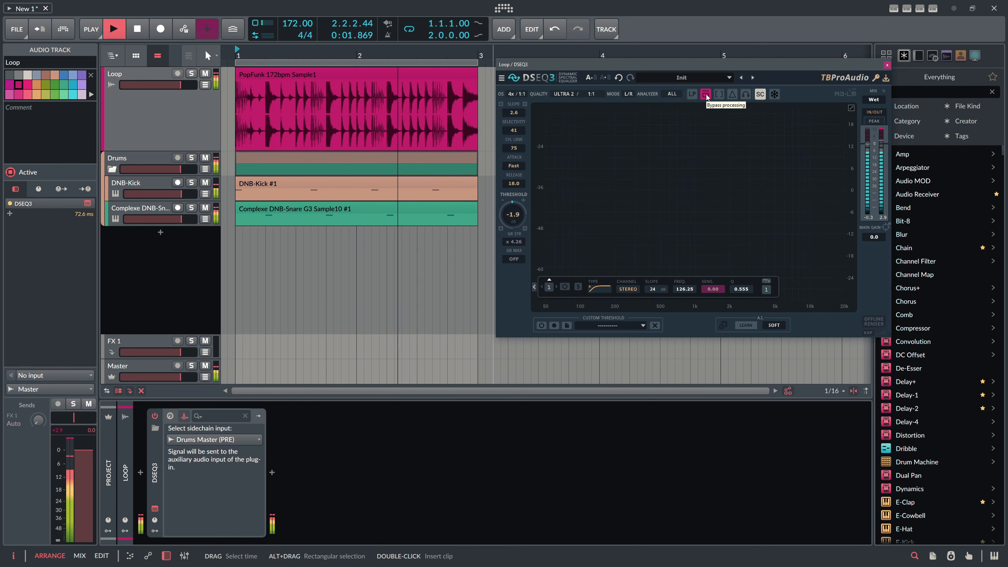
{"action": "left_click", "coordinate": [706, 94]}
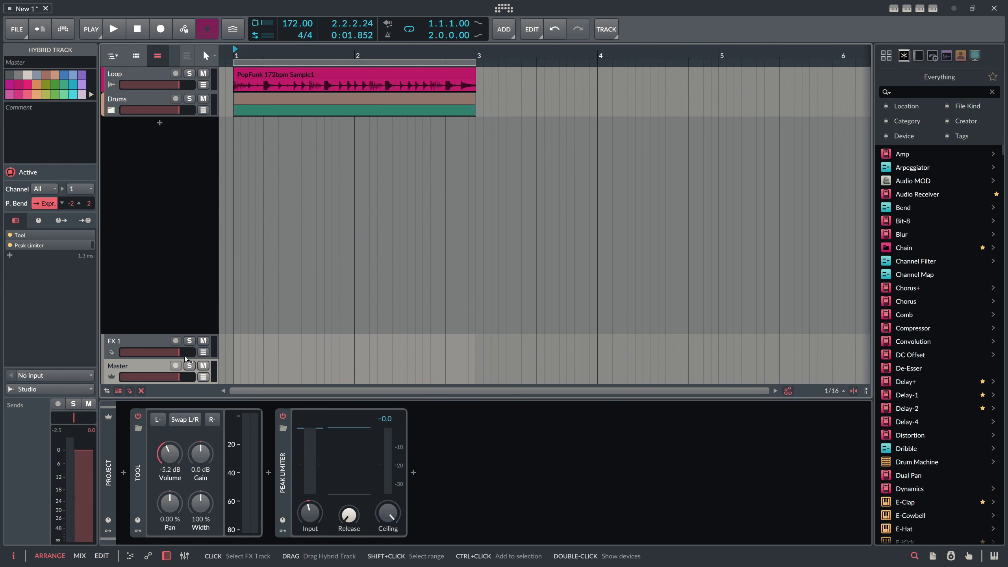
Insert DSEQ3 on the Master track between Tool and Peak Limiter.
{"action": "left_click", "coordinate": [268, 472]}
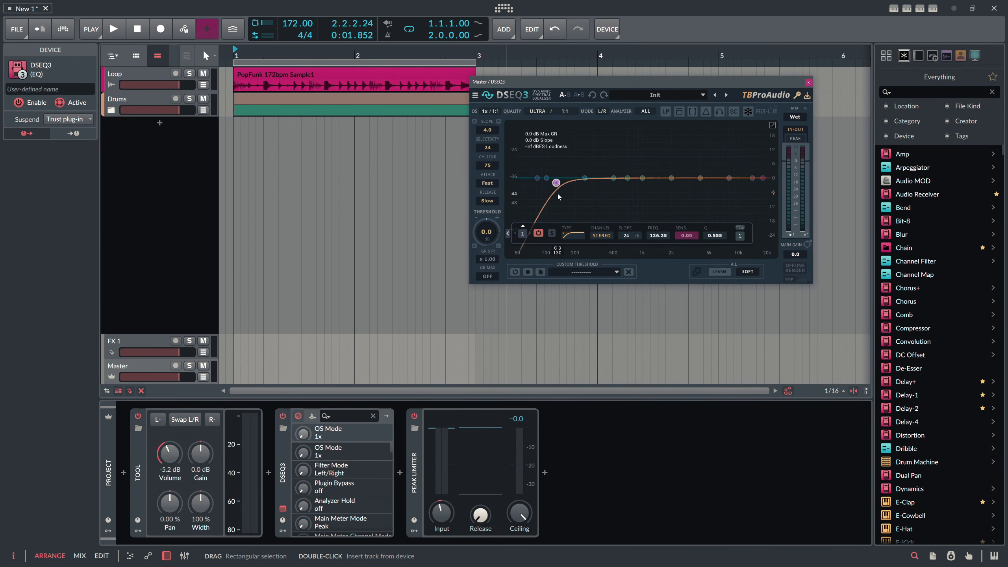
{"action": "left_click_drag", "start_coordinate": [488, 82], "coordinate": [456, 156]}
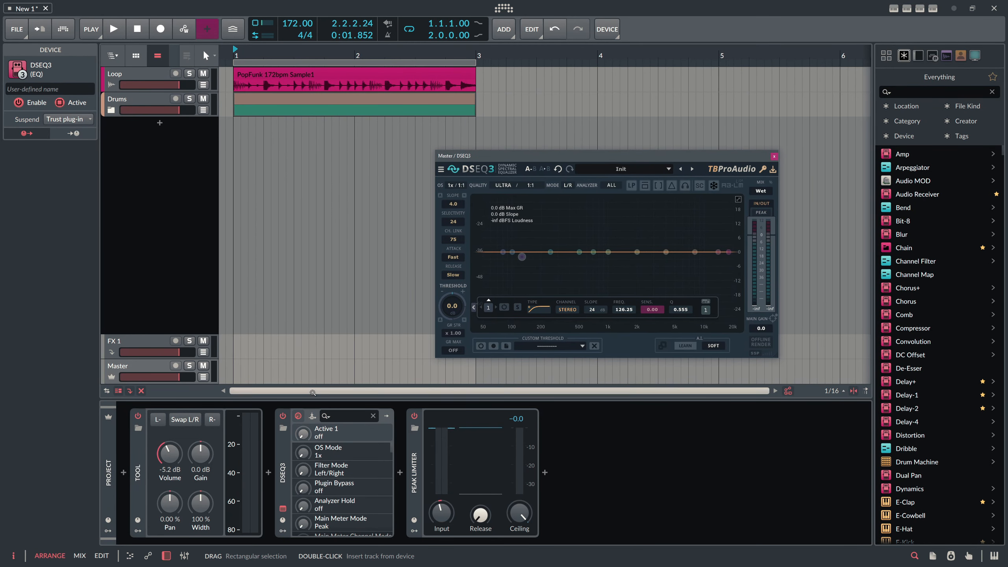
{"action": "left_click", "coordinate": [605, 28]}
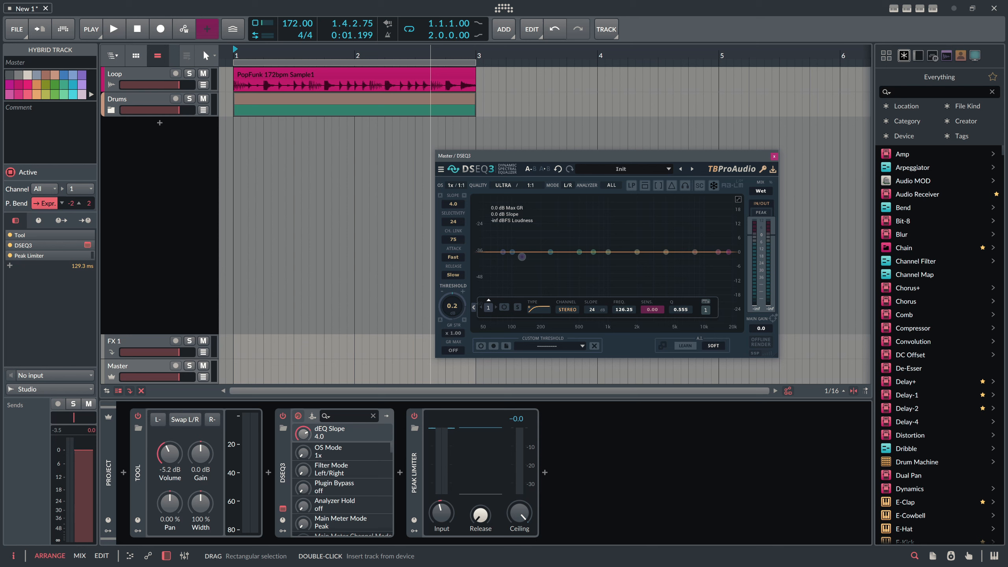
{"action": "mouse_move", "coordinate": [453, 209]}
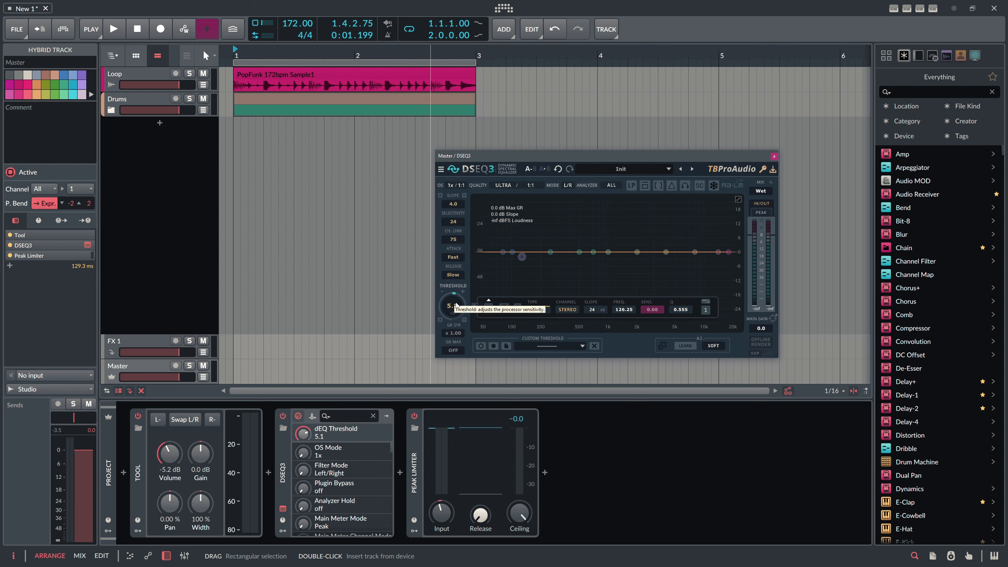
Set DSEQ3's threshold to about -2.8 dB and drag the EQ band back to flat.
{"action": "left_click", "coordinate": [115, 28]}
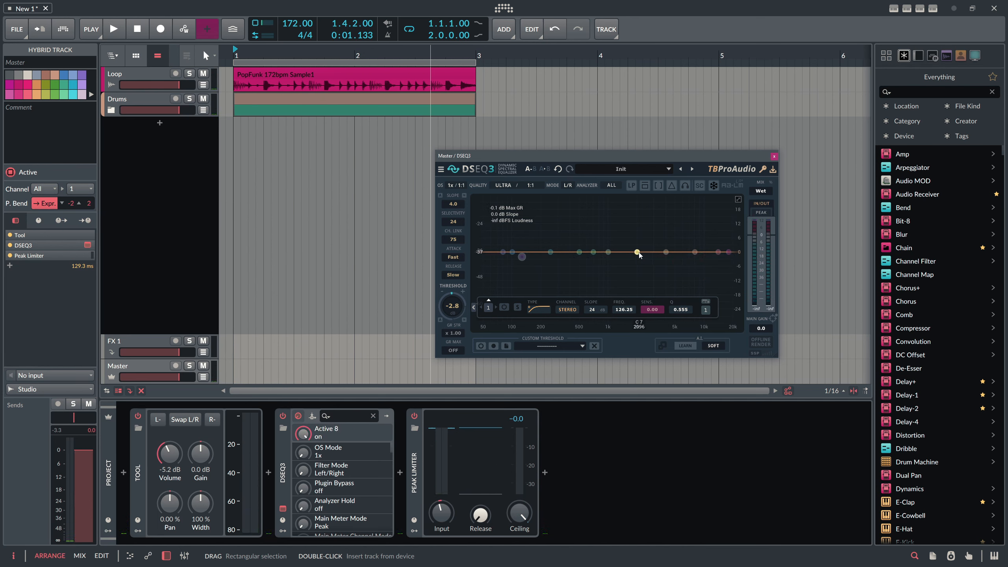
{"action": "left_click_drag", "start_coordinate": [637, 252], "coordinate": [602, 215]}
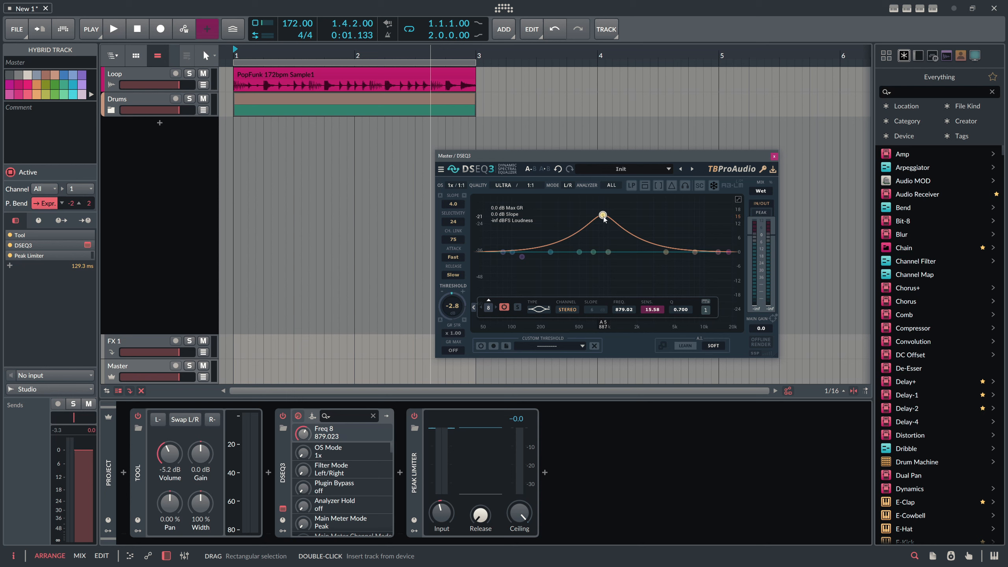
{"action": "left_click_drag", "start_coordinate": [603, 214], "coordinate": [604, 251]}
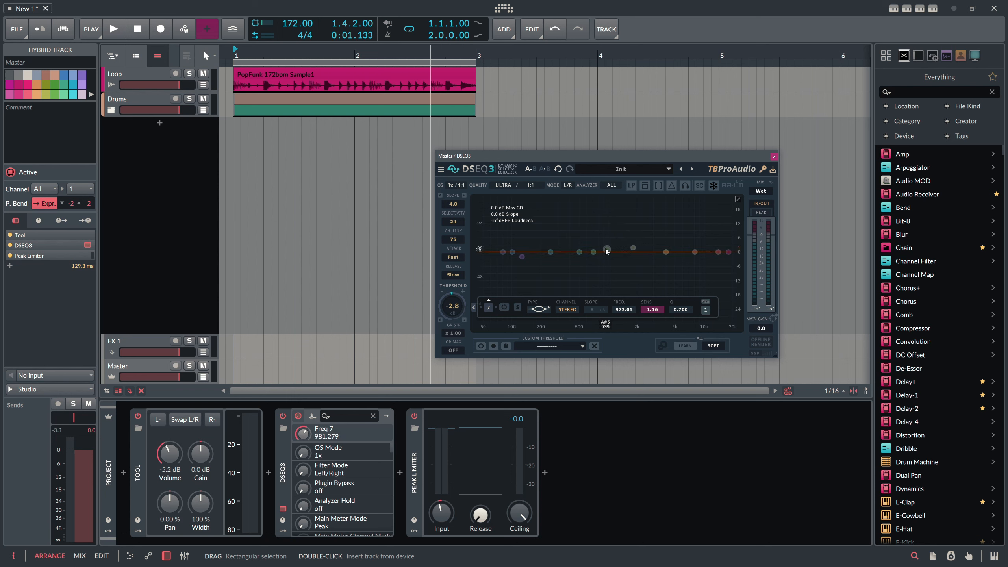
{"action": "left_click_drag", "start_coordinate": [604, 251], "coordinate": [598, 249]}
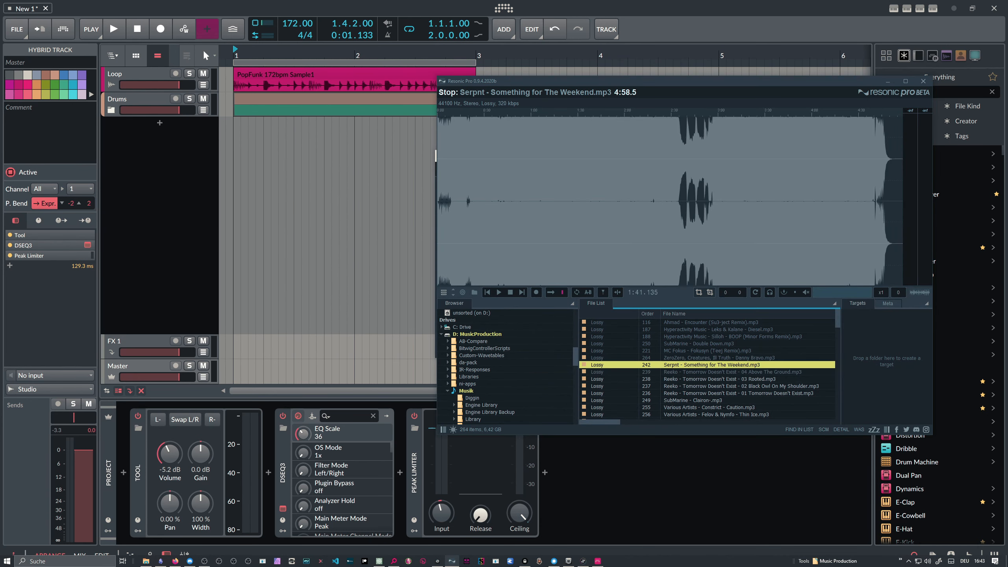
Preview Leks & Kalane's 'Diesel' mp3 in Resonic Pro's file list.
{"action": "double_click", "coordinate": [715, 329]}
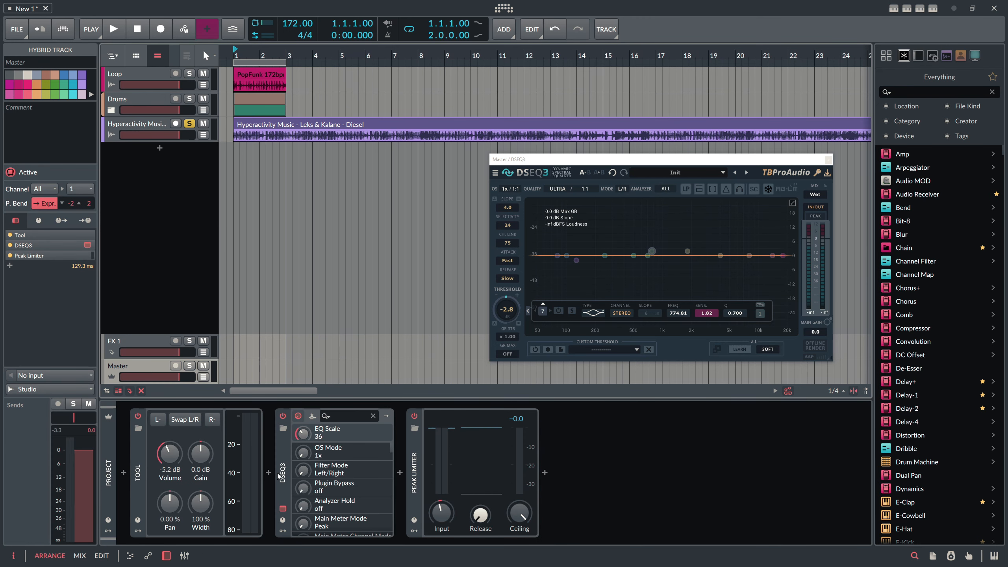
Record a DSEQ3 custom threshold from the playing 'Diesel' reference, then stop playback and recording.
{"action": "left_click", "coordinate": [113, 29]}
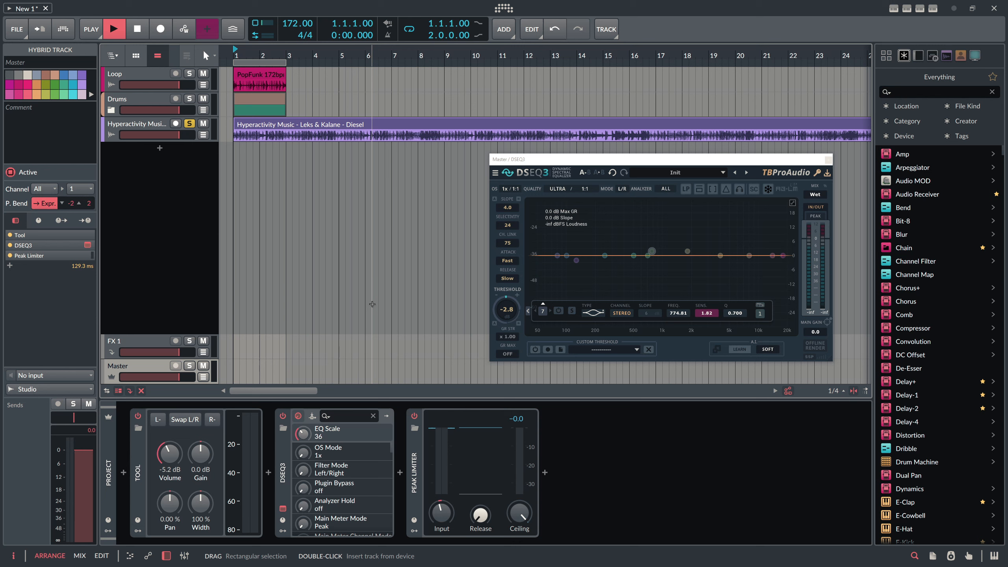
{"action": "left_click", "coordinate": [115, 29]}
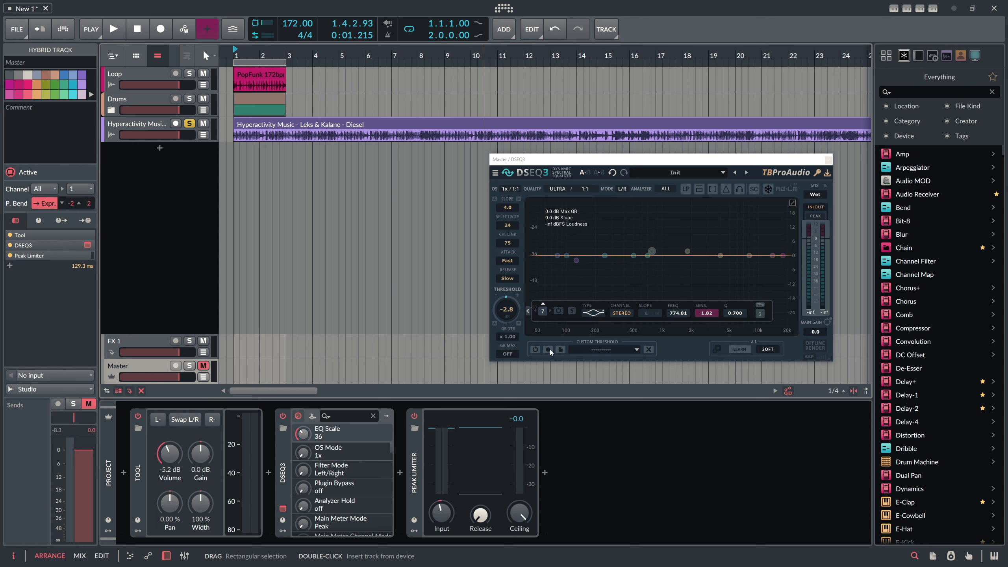
{"action": "mouse_move", "coordinate": [550, 349]}
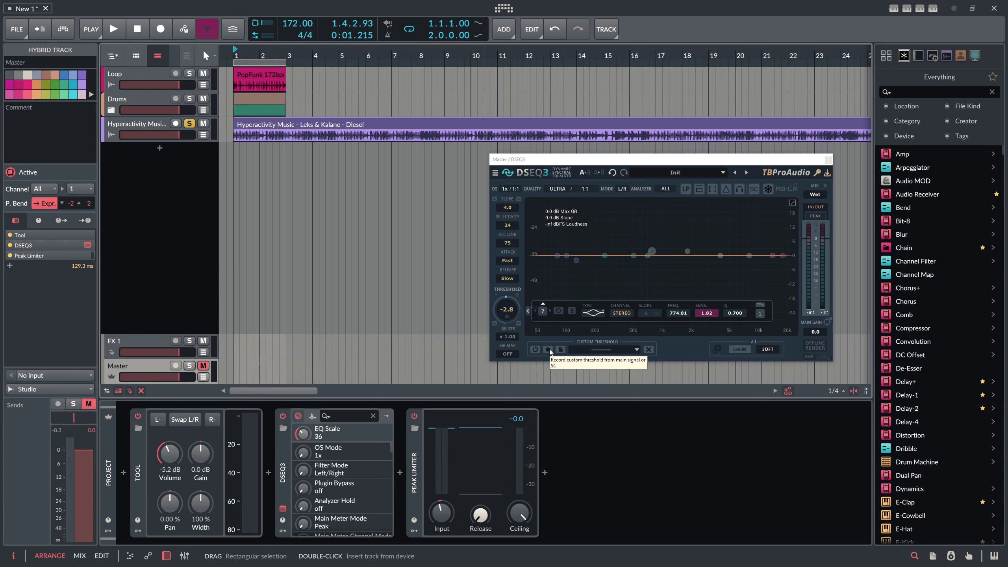
{"action": "left_click", "coordinate": [545, 350]}
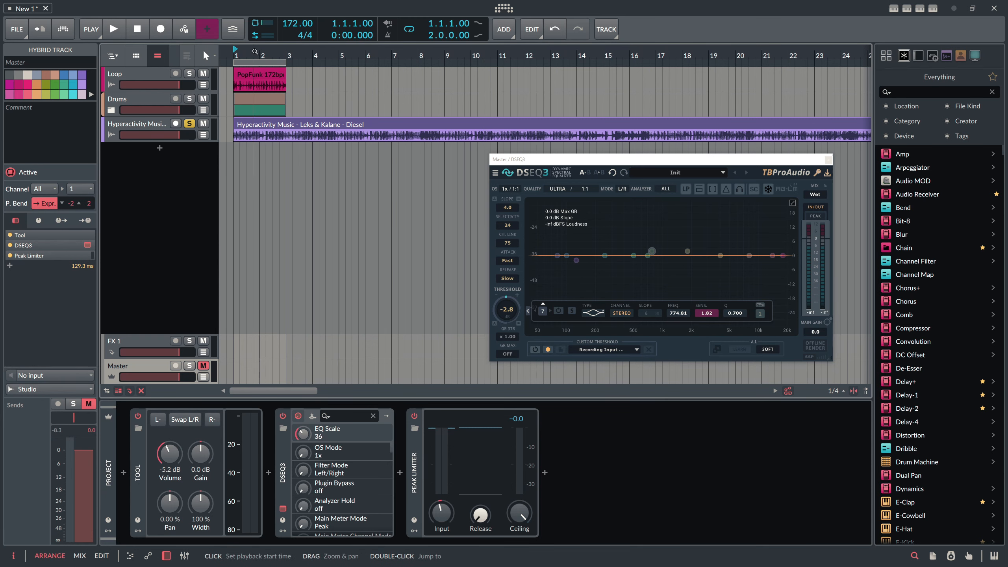
{"action": "left_click", "coordinate": [114, 29]}
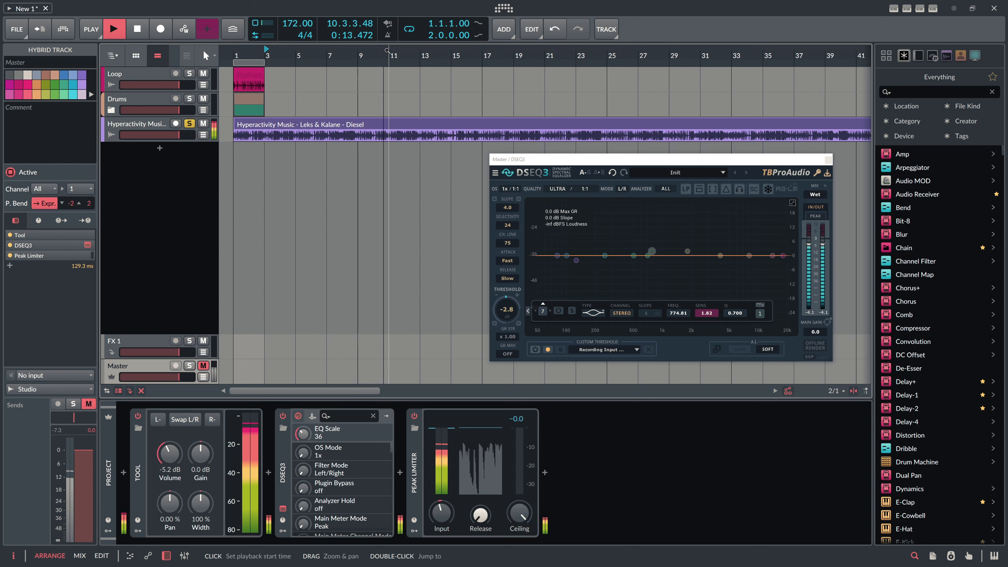
{"action": "left_click", "coordinate": [114, 29]}
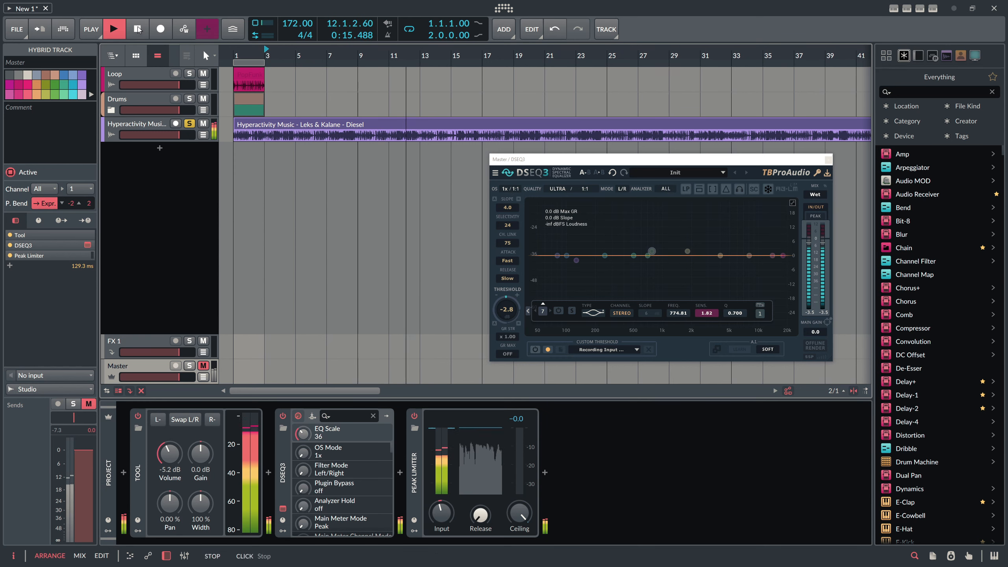
{"action": "left_click", "coordinate": [113, 29]}
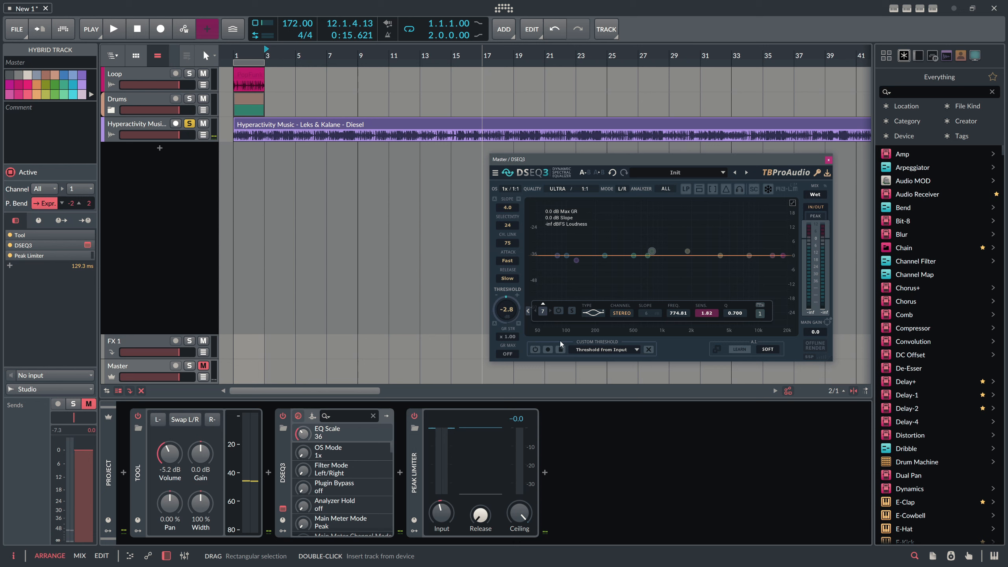
{"action": "mouse_move", "coordinate": [623, 356]}
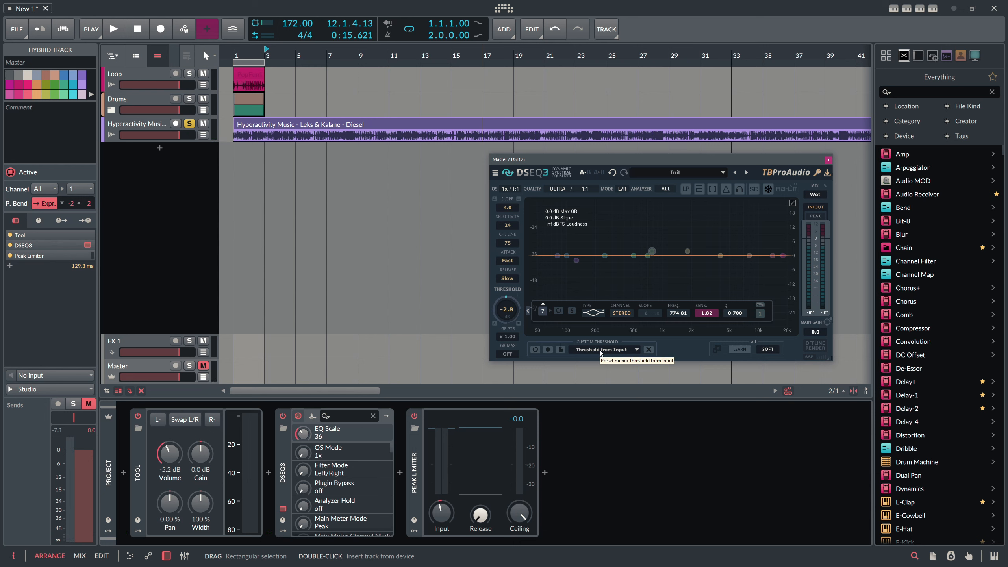
Export DSEQ3's captured custom threshold curve to a file named 'Hyper'.
{"action": "left_click", "coordinate": [604, 349]}
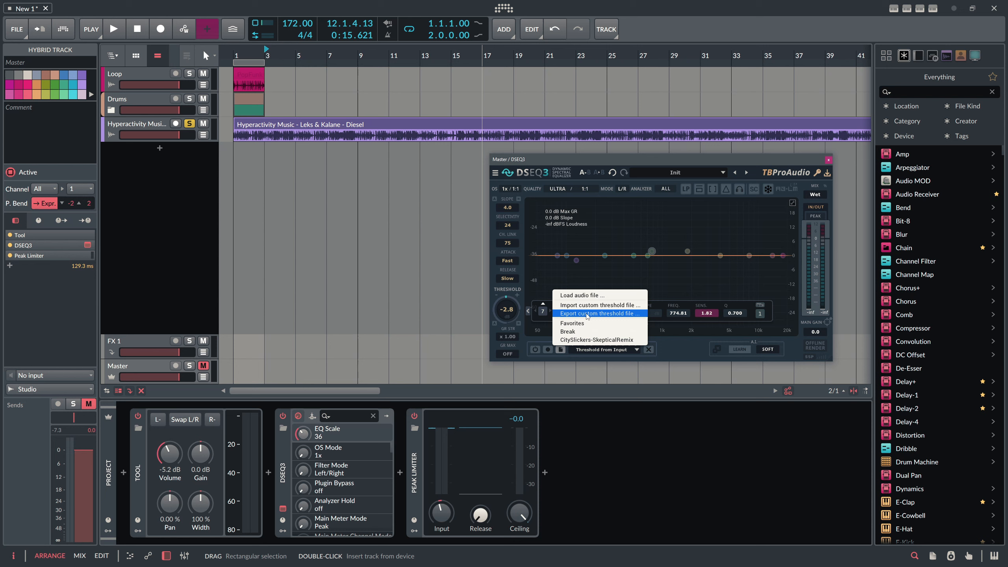
{"action": "left_click", "coordinate": [598, 314]}
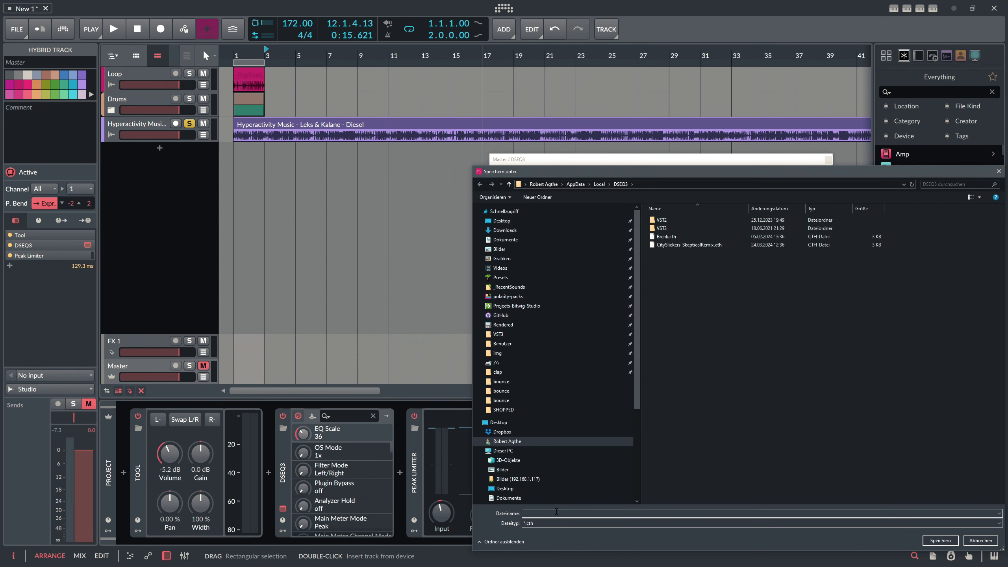
{"action": "type", "text": "Hyper"}
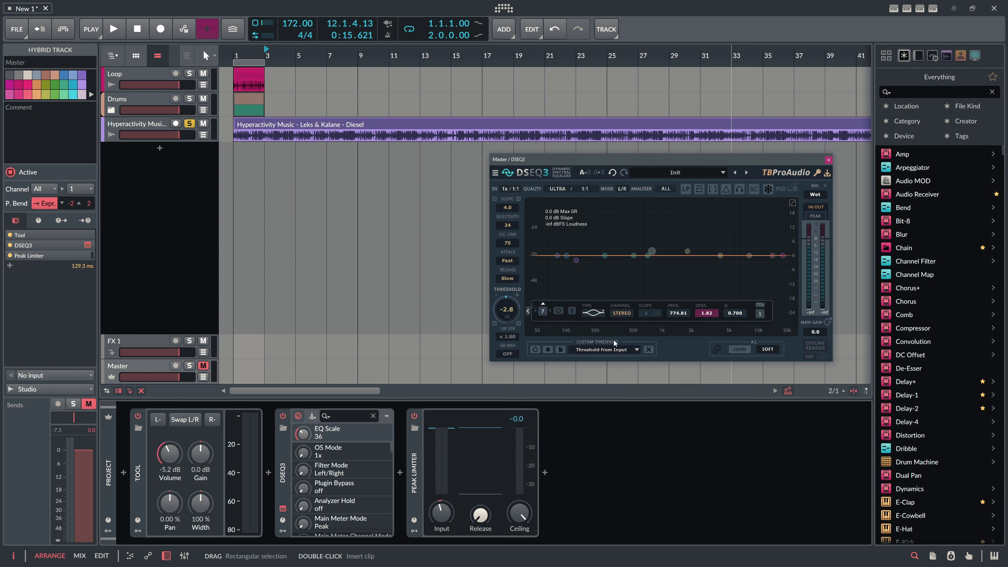
{"action": "mouse_move", "coordinate": [605, 349]}
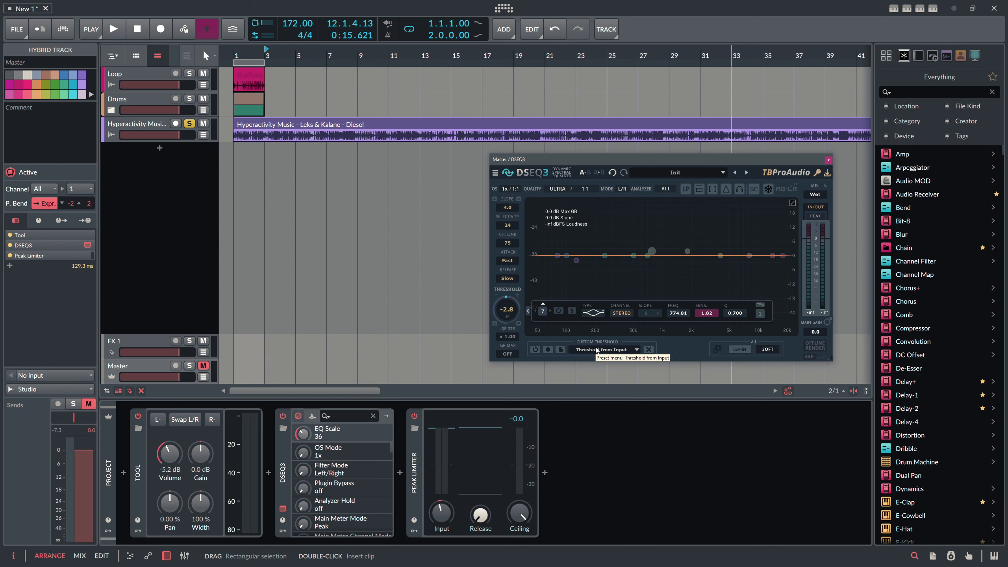
{"action": "mouse_move", "coordinate": [568, 316]}
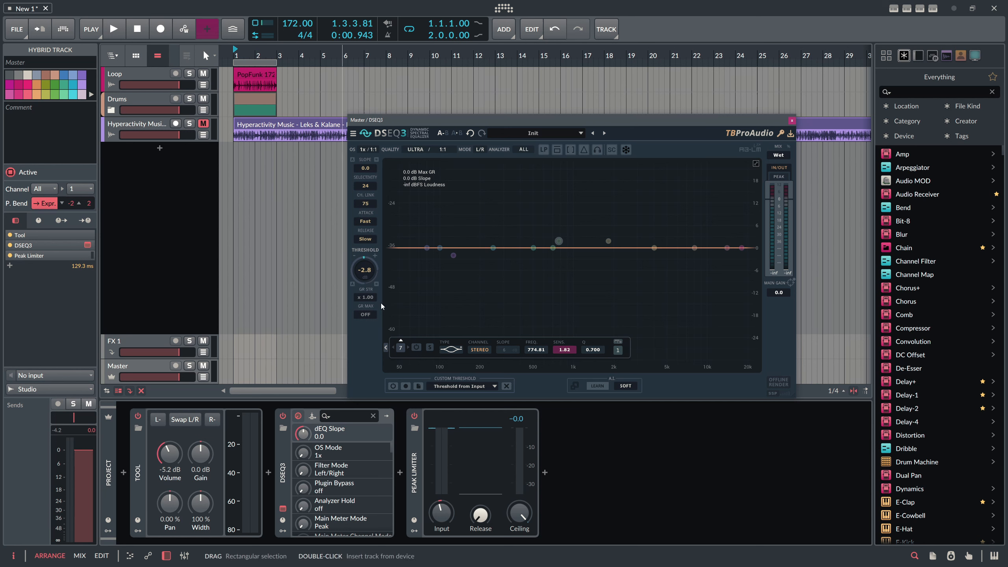
Raise the DSEQ3 threshold to 30 and enable the custom threshold curve.
{"action": "left_click_drag", "start_coordinate": [364, 269], "coordinate": [365, 232]}
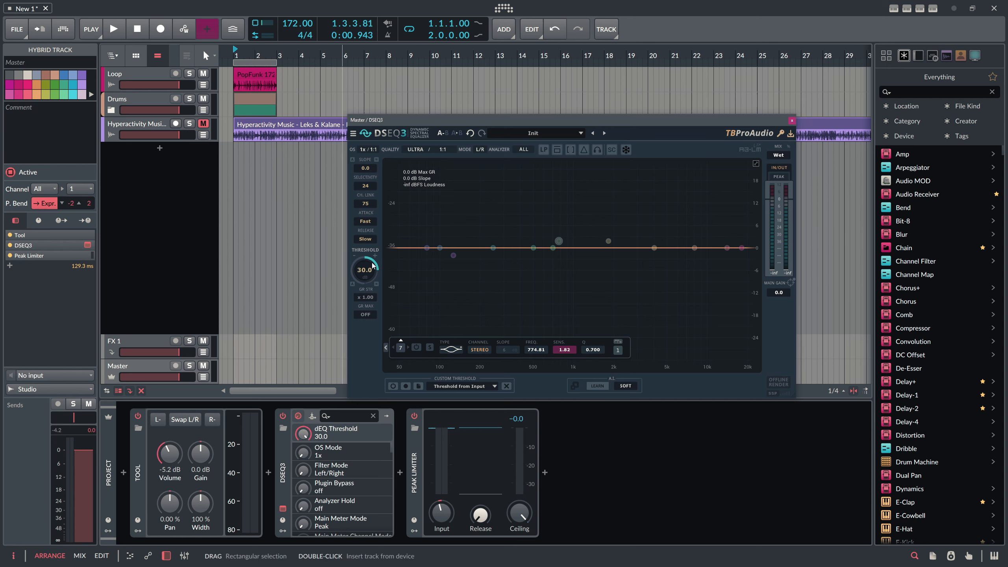
{"action": "mouse_move", "coordinate": [397, 285]}
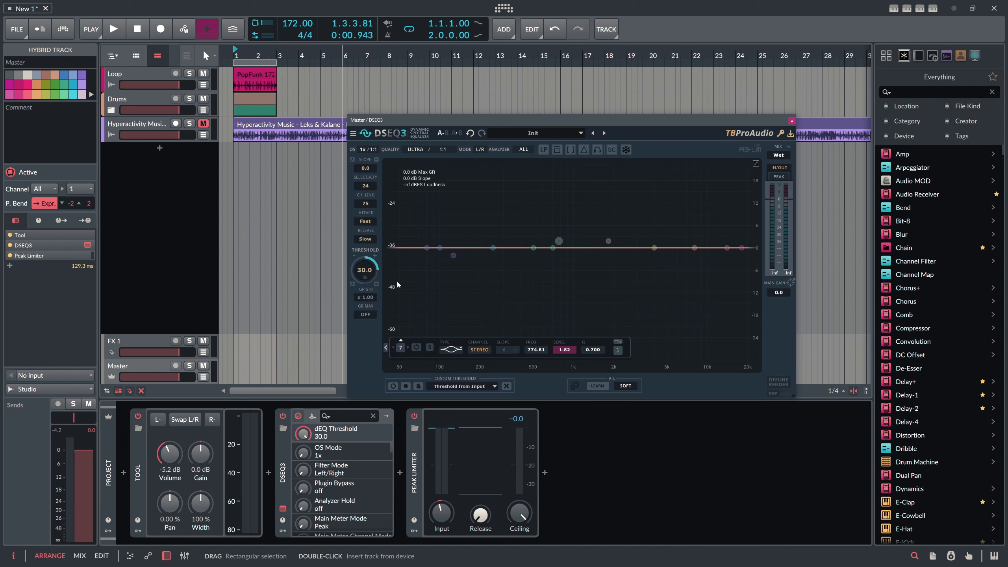
{"action": "mouse_move", "coordinate": [365, 268]}
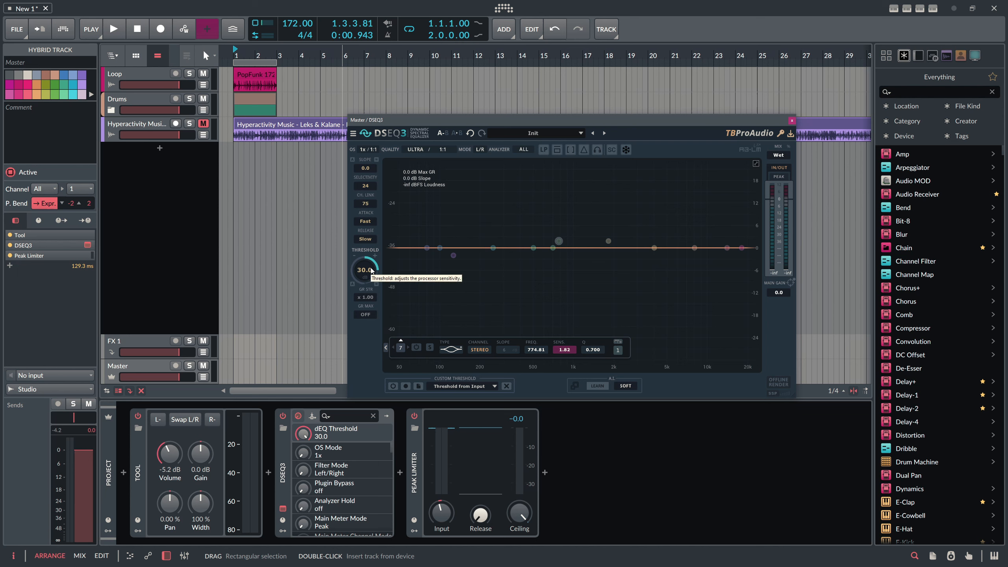
{"action": "mouse_move", "coordinate": [381, 270]}
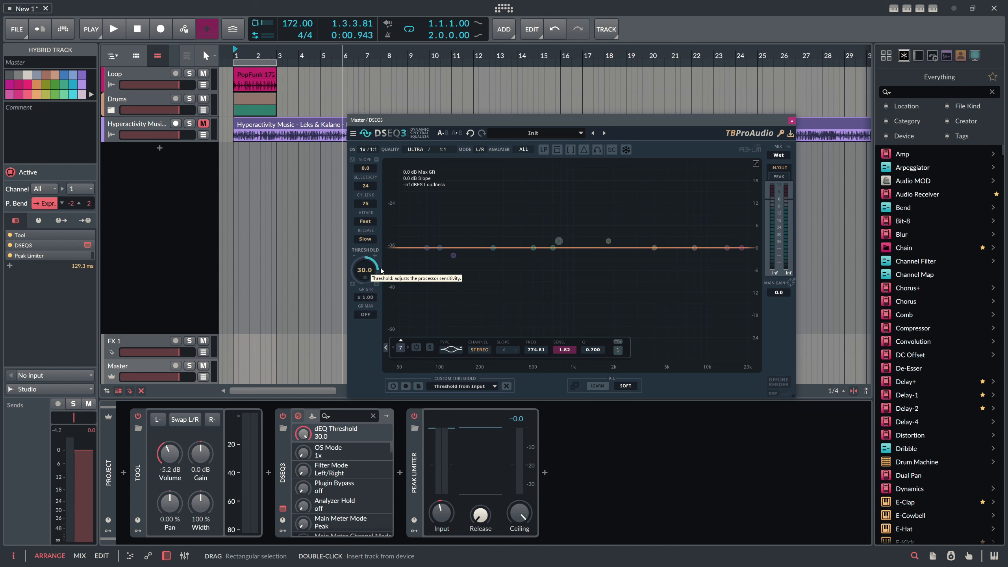
{"action": "left_click", "coordinate": [392, 385]}
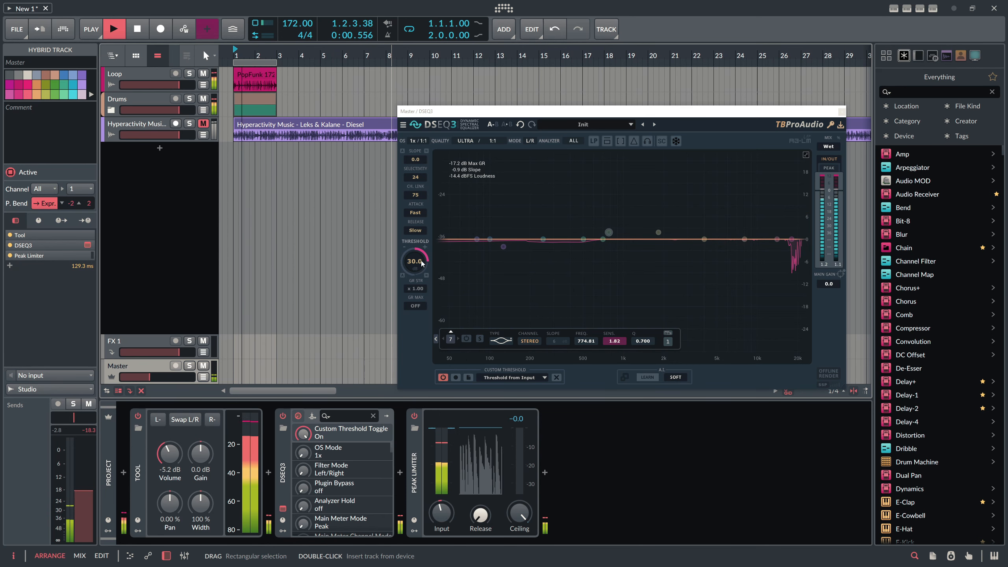
Lower the DSEQ3 threshold to engage gain reduction and replay the song from the start.
{"action": "left_click_drag", "start_coordinate": [415, 260], "coordinate": [414, 269]}
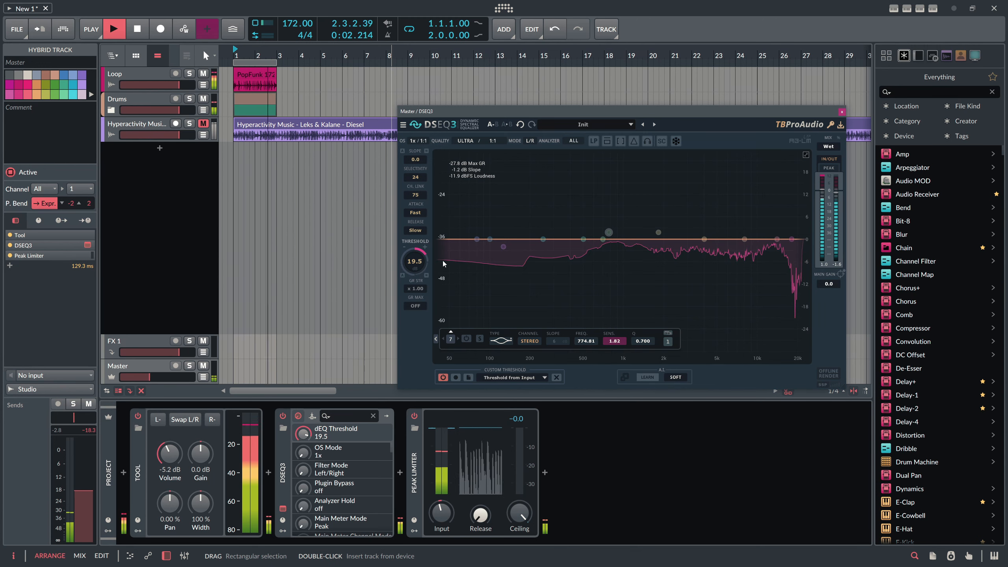
{"action": "left_click", "coordinate": [114, 29]}
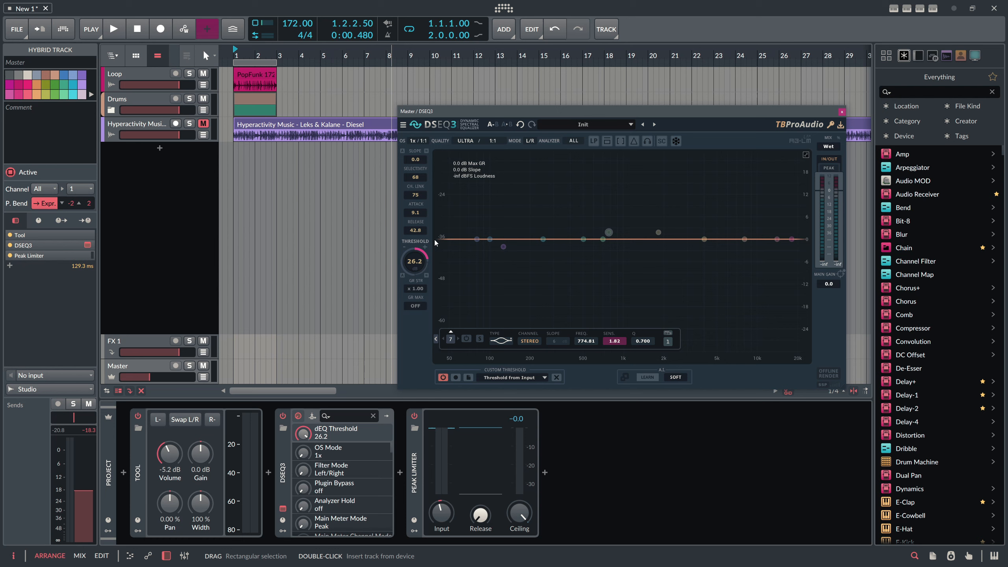
{"action": "left_click", "coordinate": [115, 28]}
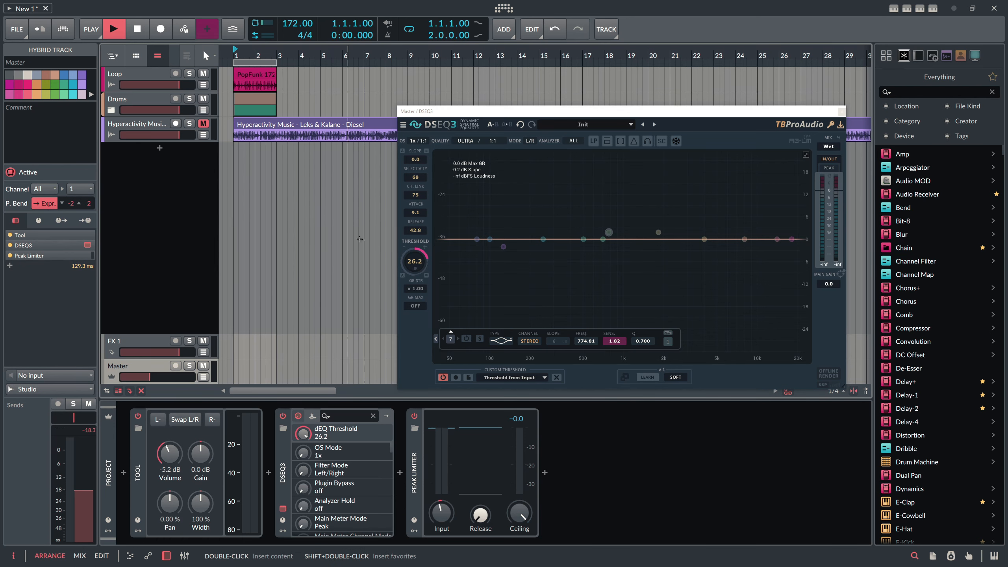
Start playback and fine-tune the DSEQ3 threshold against the reference curve.
{"action": "left_click", "coordinate": [114, 29]}
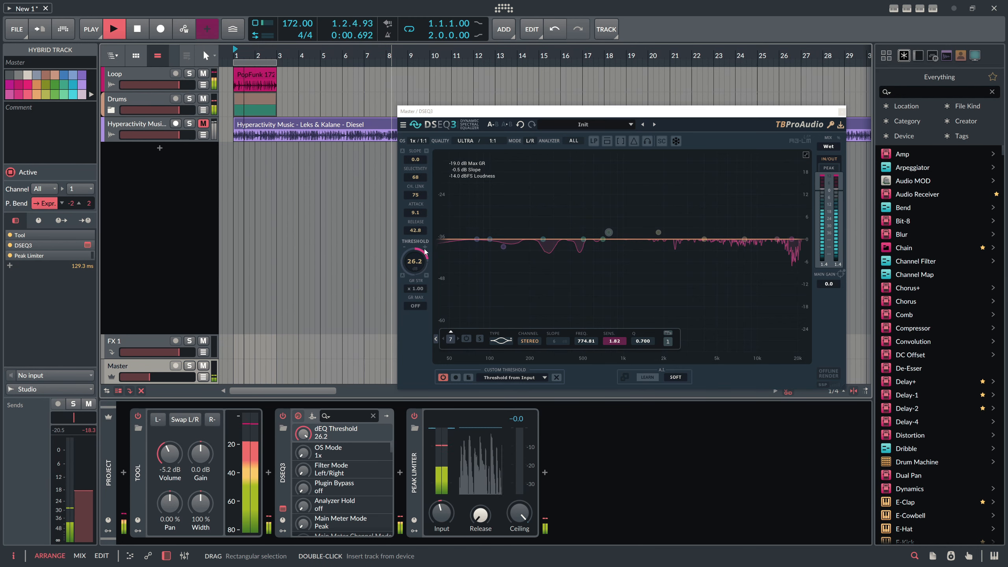
{"action": "left_click_drag", "start_coordinate": [413, 261], "coordinate": [413, 274]}
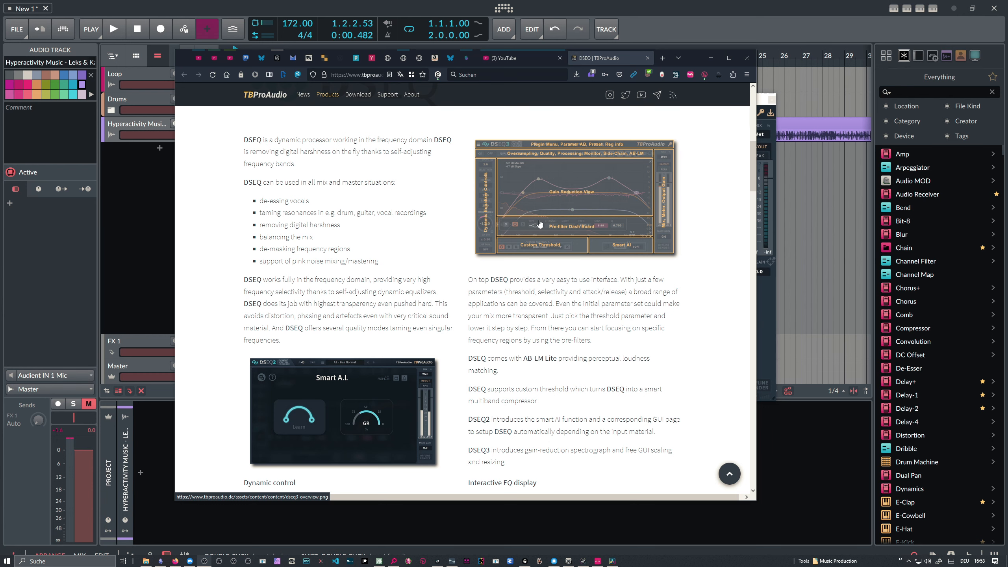
Scroll the DSEQ page to the details, €79.00 purchase option and downloads.
{"action": "scroll", "scroll_direction": "down", "scroll_amount": 3}
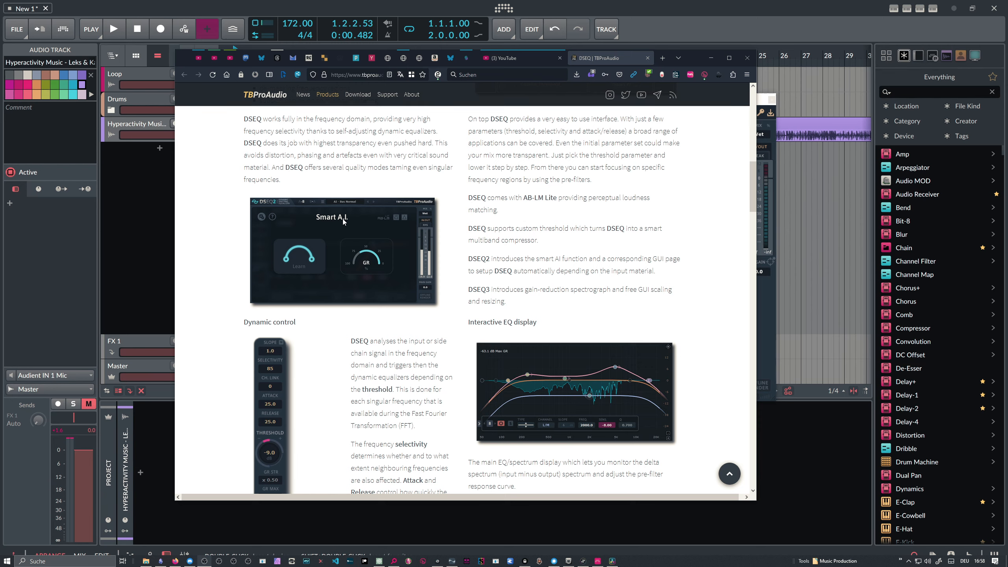
{"action": "scroll", "scroll_direction": "down", "scroll_amount": 3}
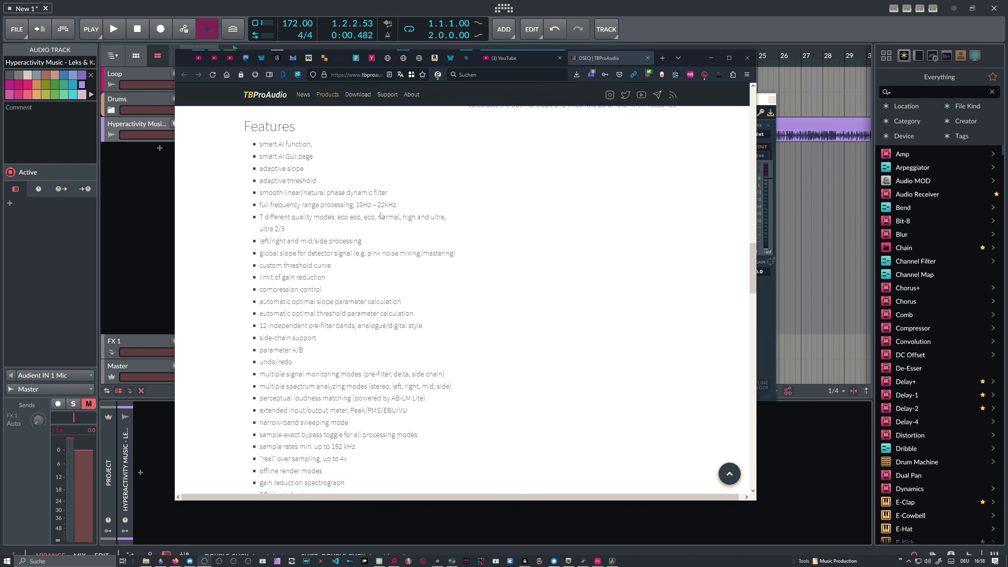
{"action": "scroll", "scroll_direction": "down", "scroll_amount": 3}
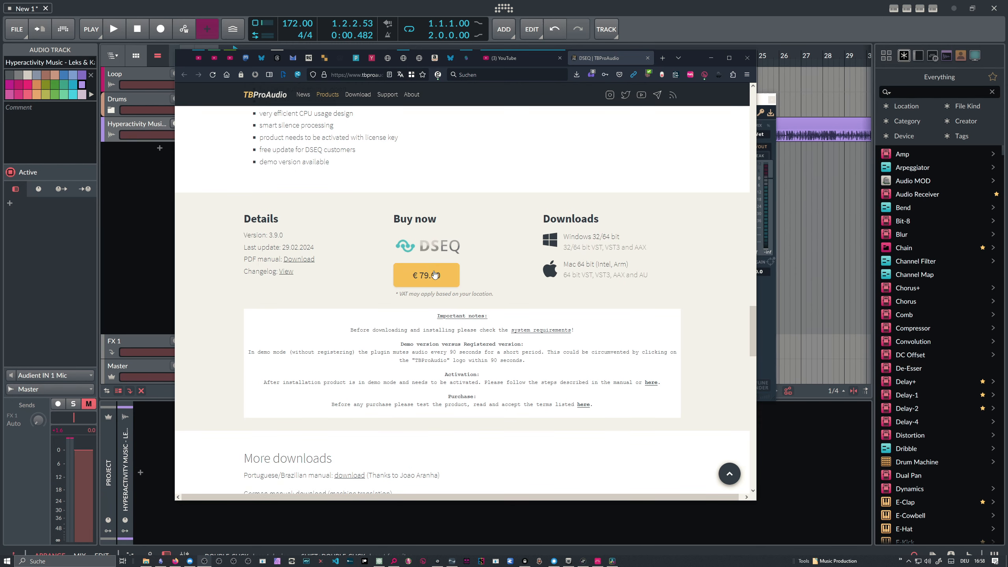
{"action": "mouse_move", "coordinate": [456, 279]}
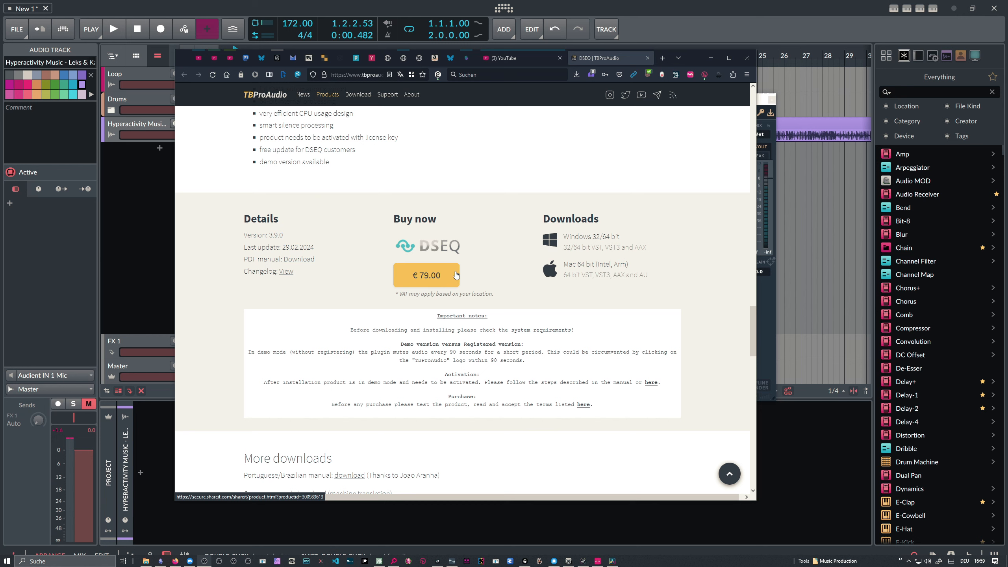
{"action": "mouse_move", "coordinate": [468, 275]}
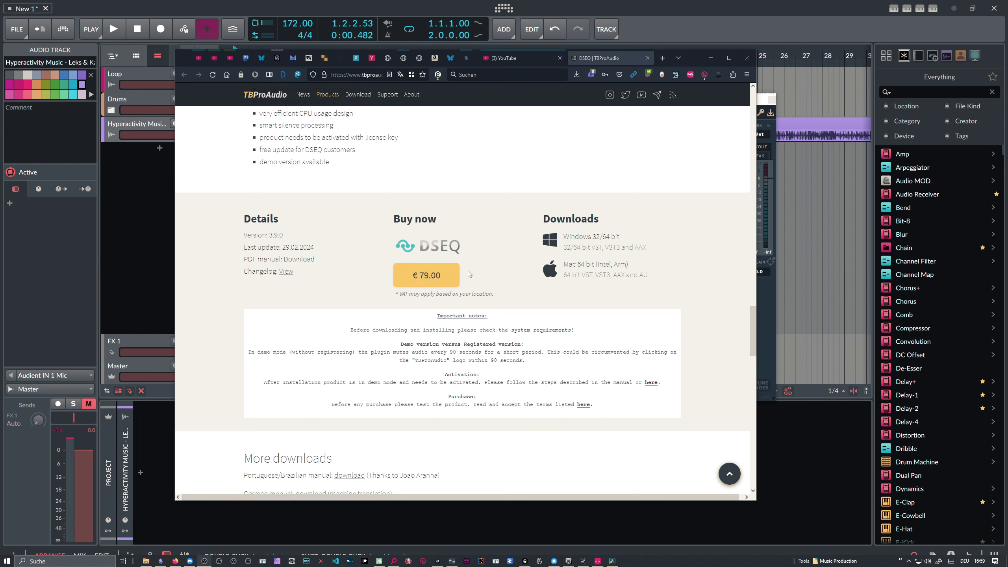
{"action": "scroll", "scroll_direction": "down", "scroll_amount": 3}
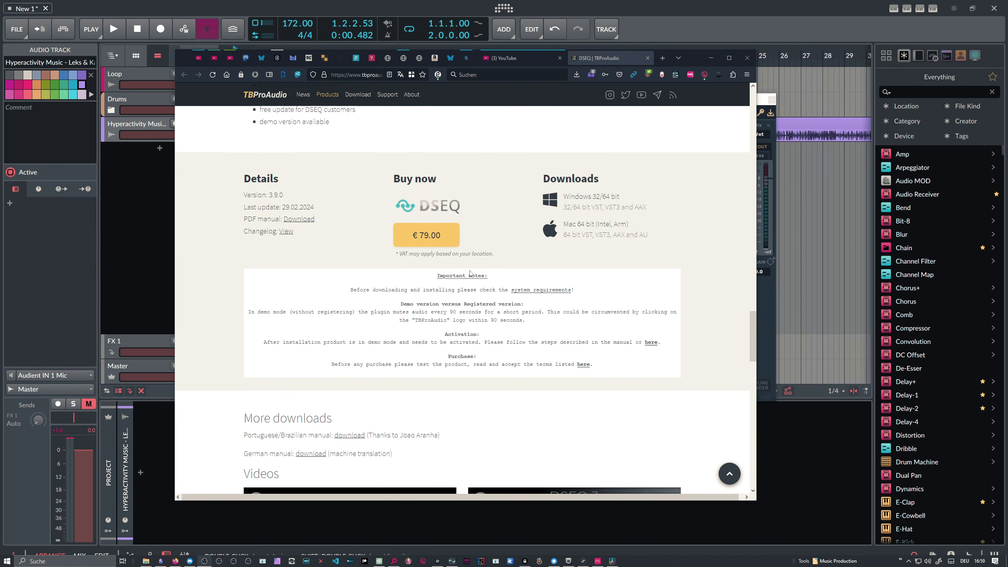